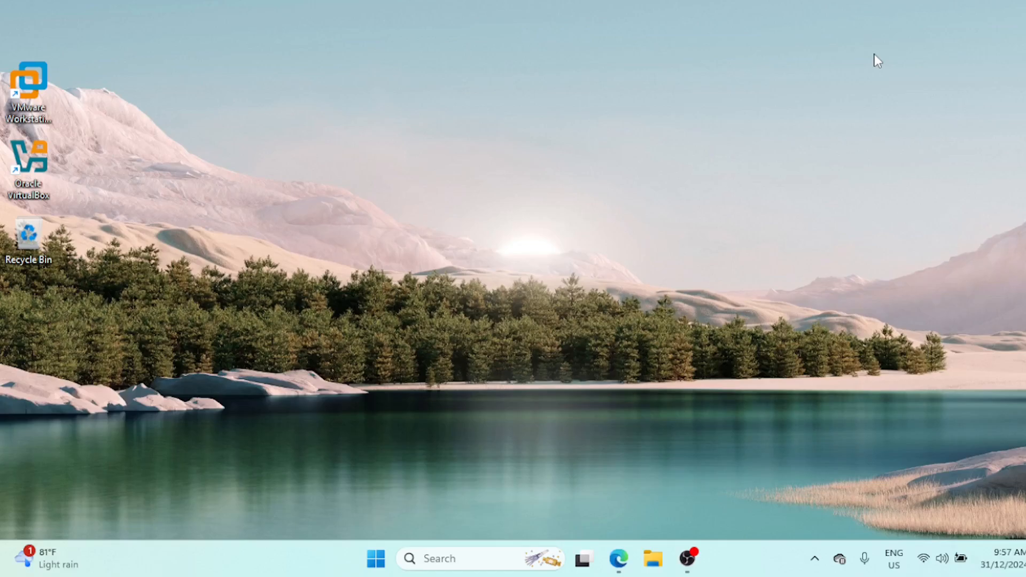
pyautogui.moveTo(718, 287)
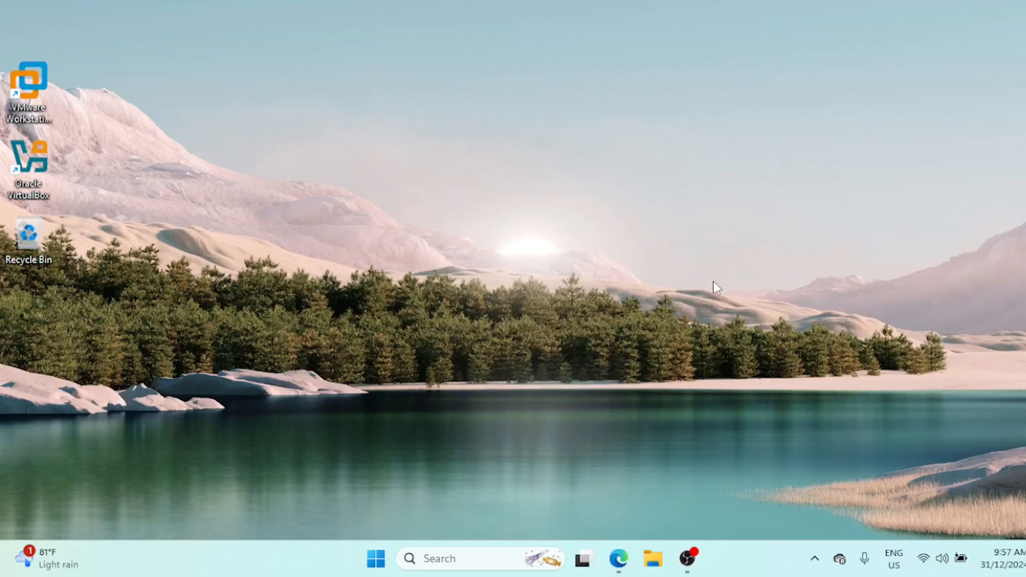
pyautogui.moveTo(713, 295)
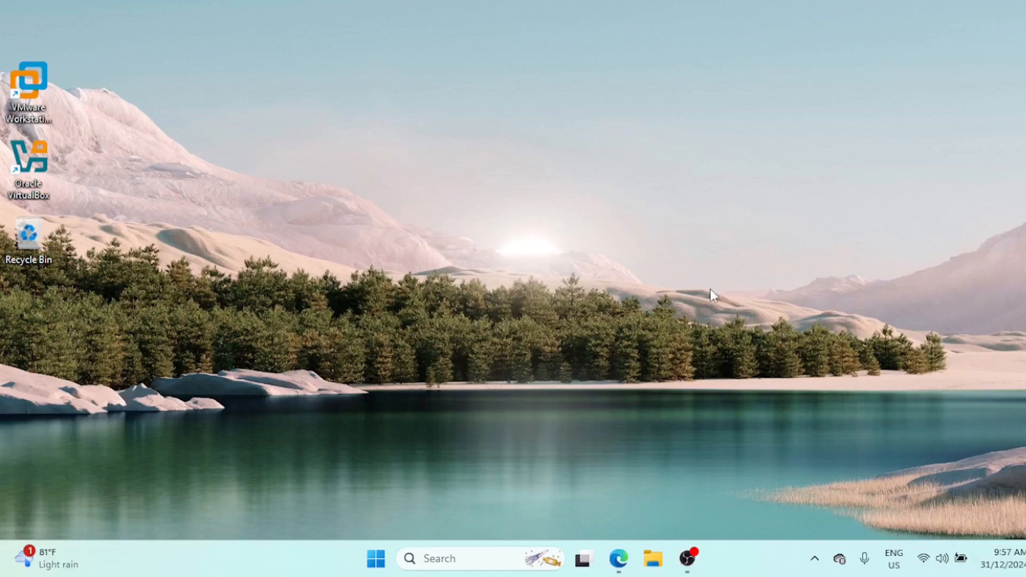
# - Bring up the JDownloader 2 download page in Edge and locate the platform list
pyautogui.click(618, 558)
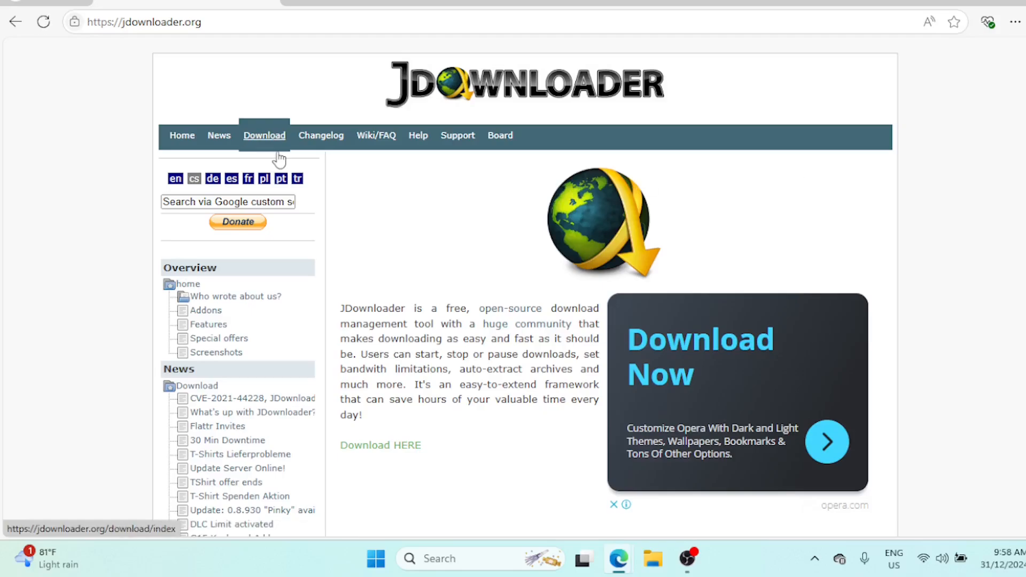
pyautogui.click(264, 135)
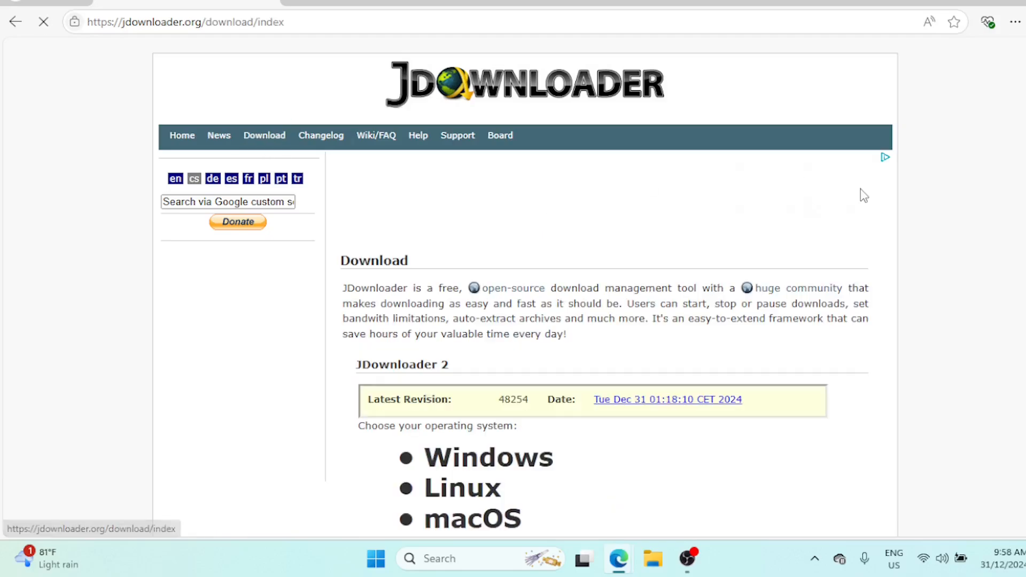
pyautogui.scroll(-3)
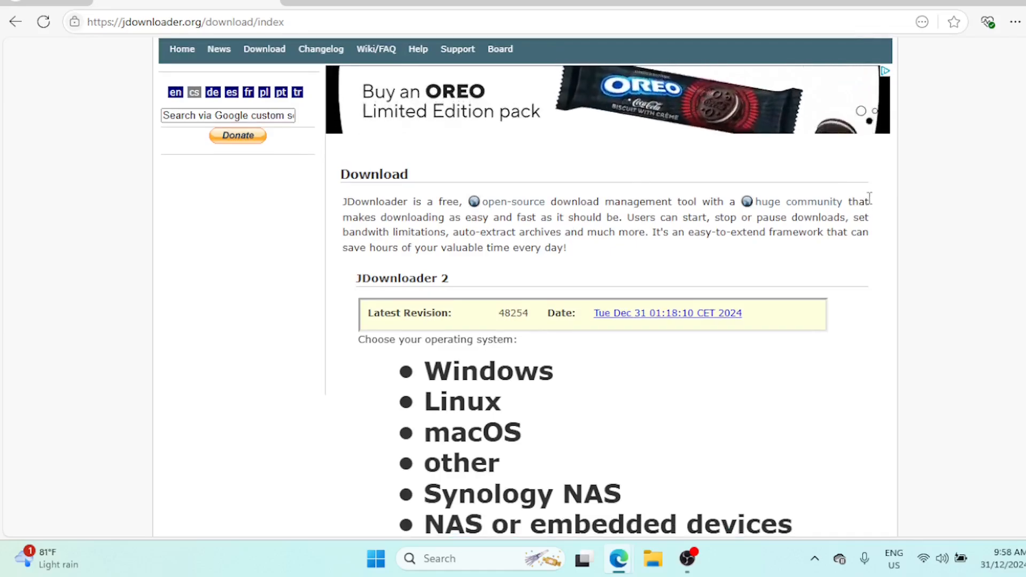
pyautogui.moveTo(895, 221)
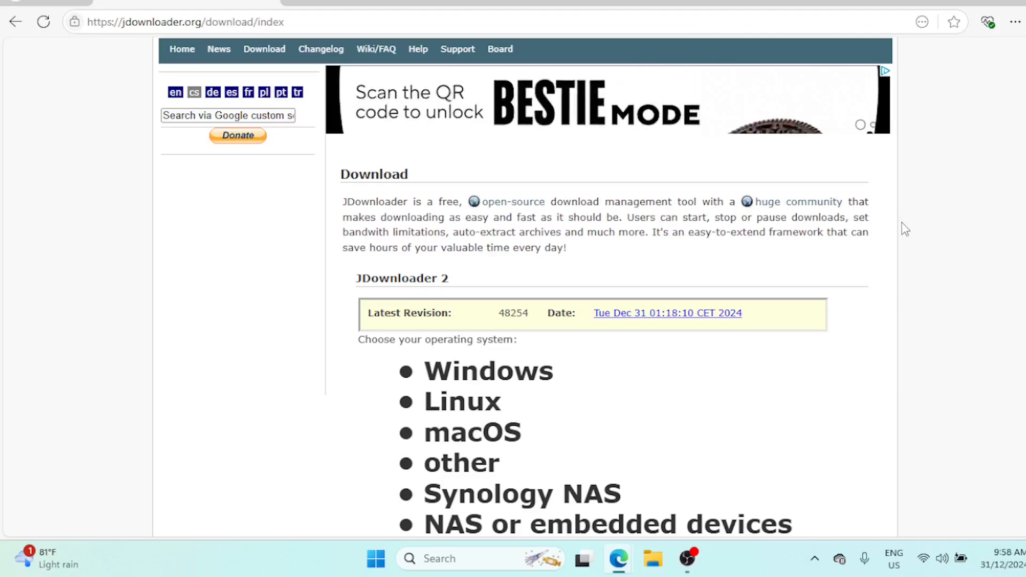
pyautogui.scroll(-3)
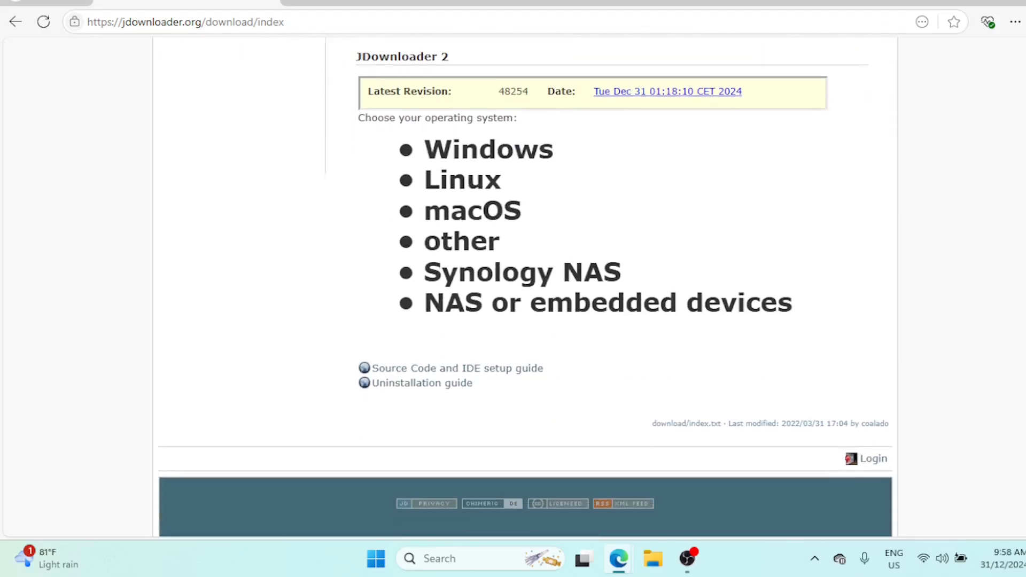
pyautogui.scroll(3)
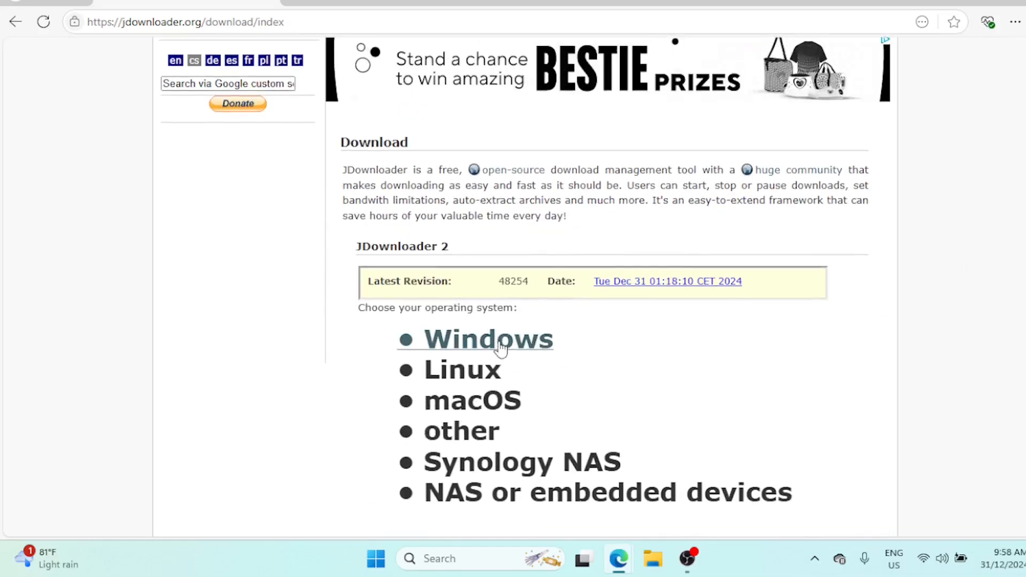
# - Download the Windows installer JDownloaderSetup.exe from the expanded Windows section
pyautogui.click(488, 339)
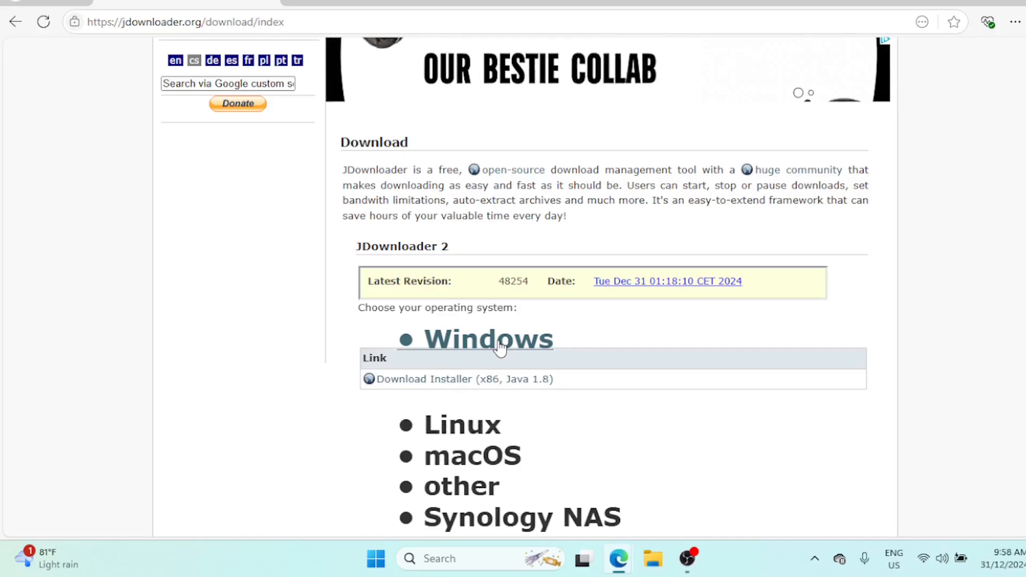
pyautogui.moveTo(455, 373)
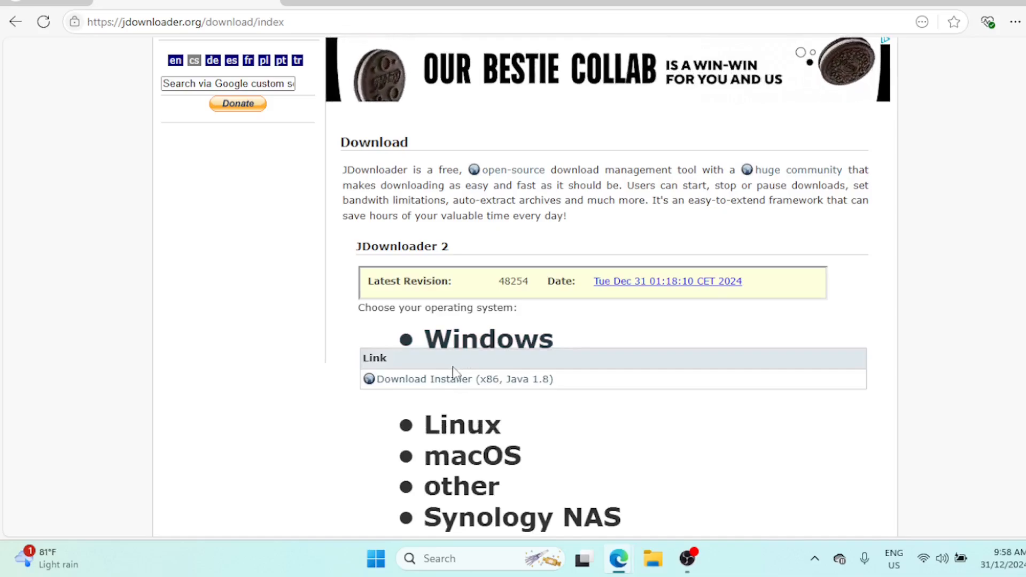
pyautogui.click(460, 379)
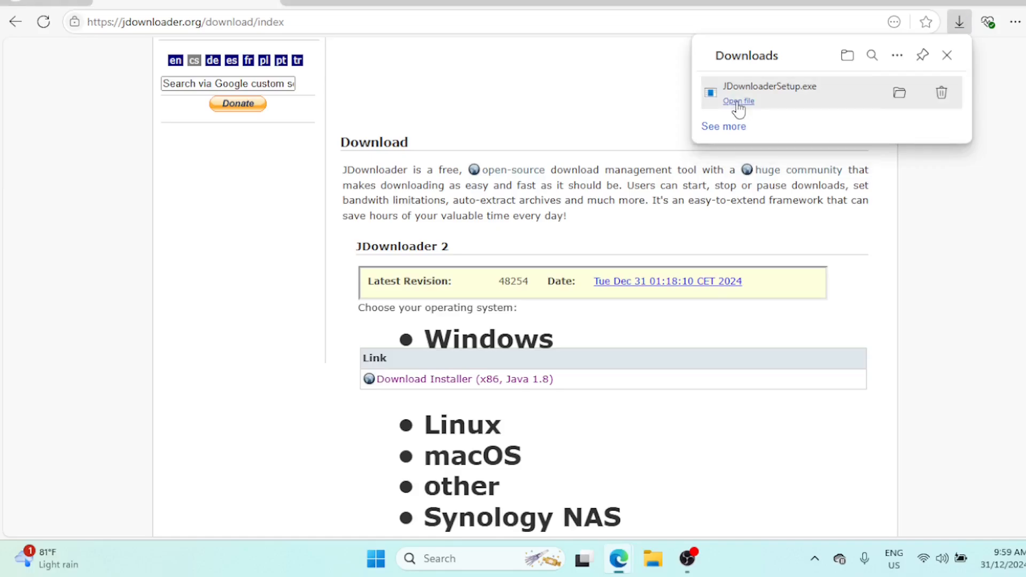
# - Run JDownloaderSetup.exe and complete the wizard with default folder, file associations, desktop icon and offers accepted
pyautogui.click(738, 101)
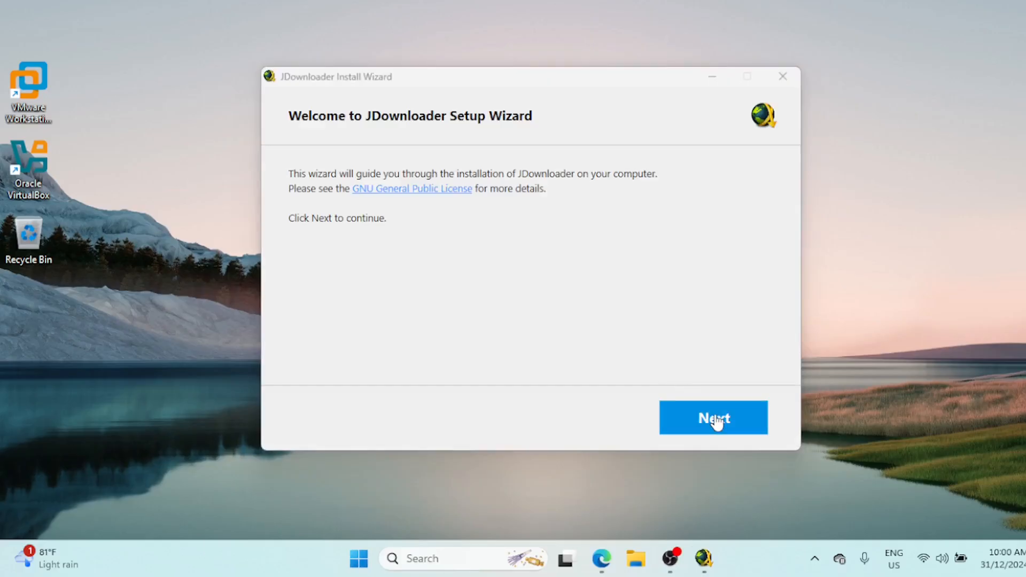
pyautogui.click(713, 418)
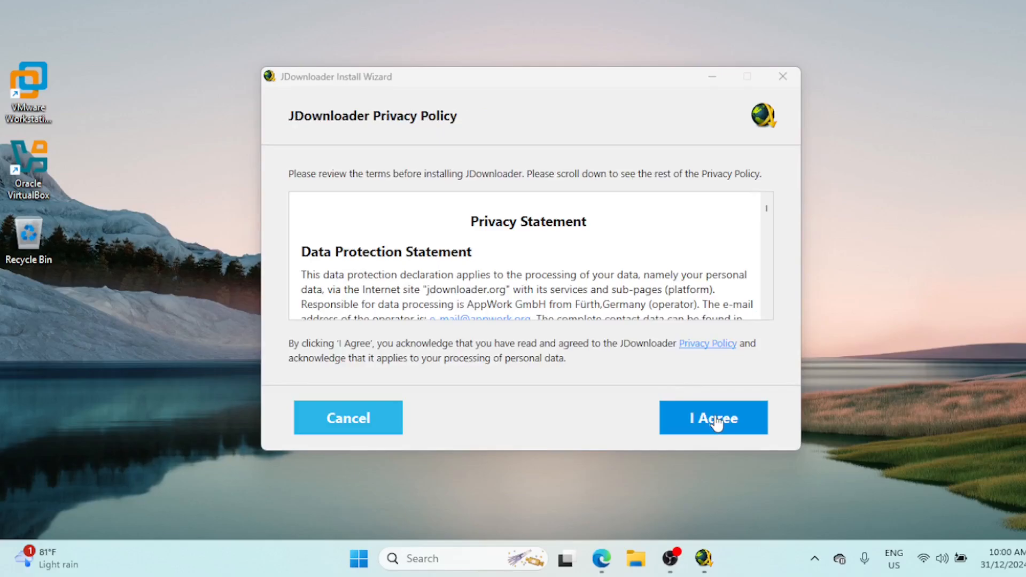
pyautogui.click(713, 418)
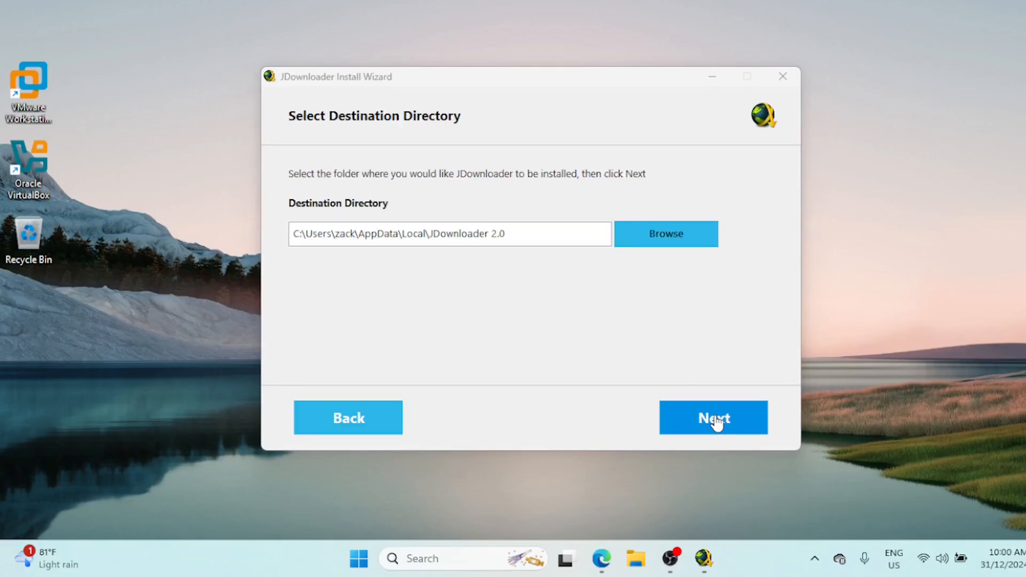
pyautogui.click(713, 418)
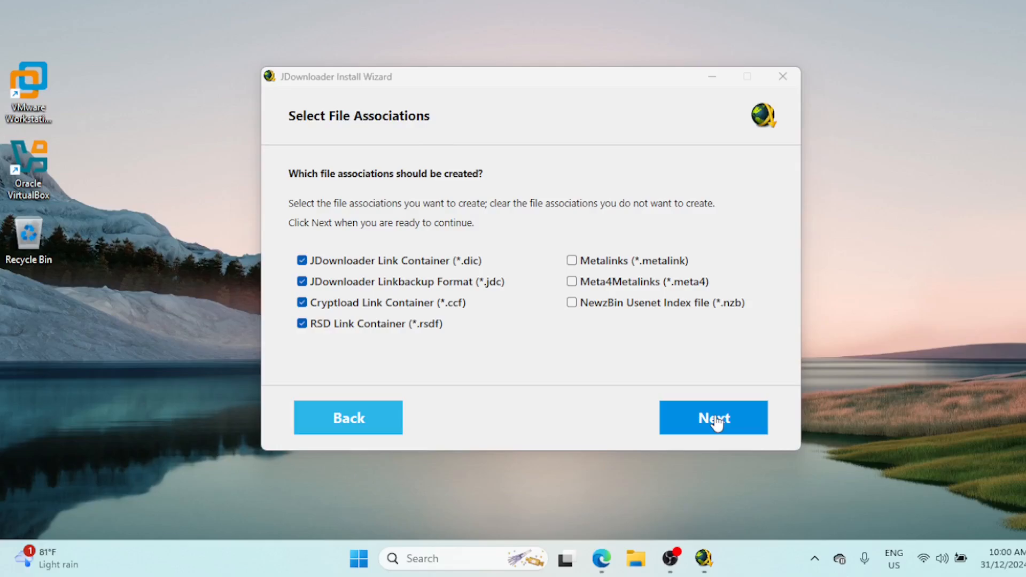
pyautogui.click(714, 418)
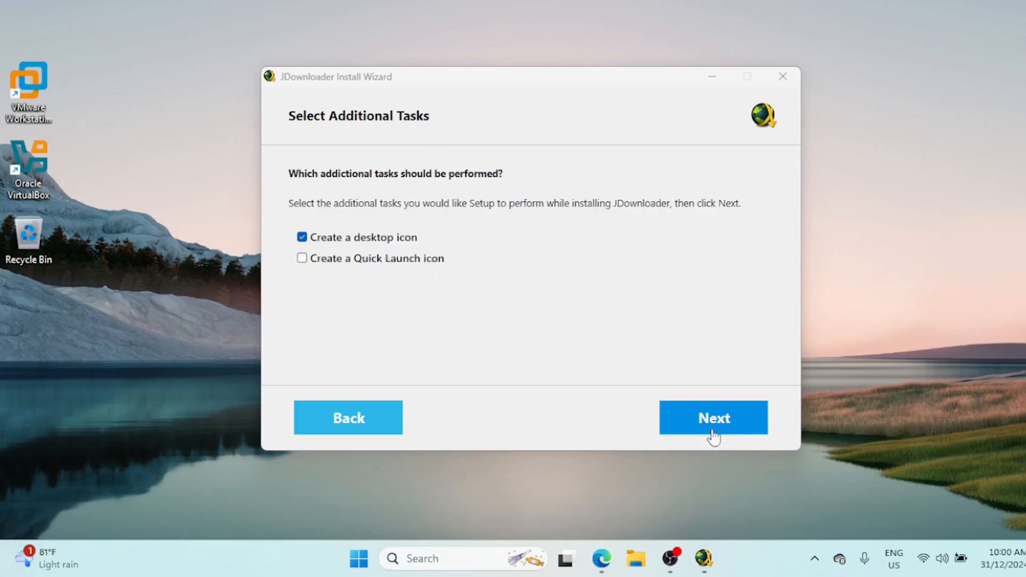
pyautogui.click(713, 418)
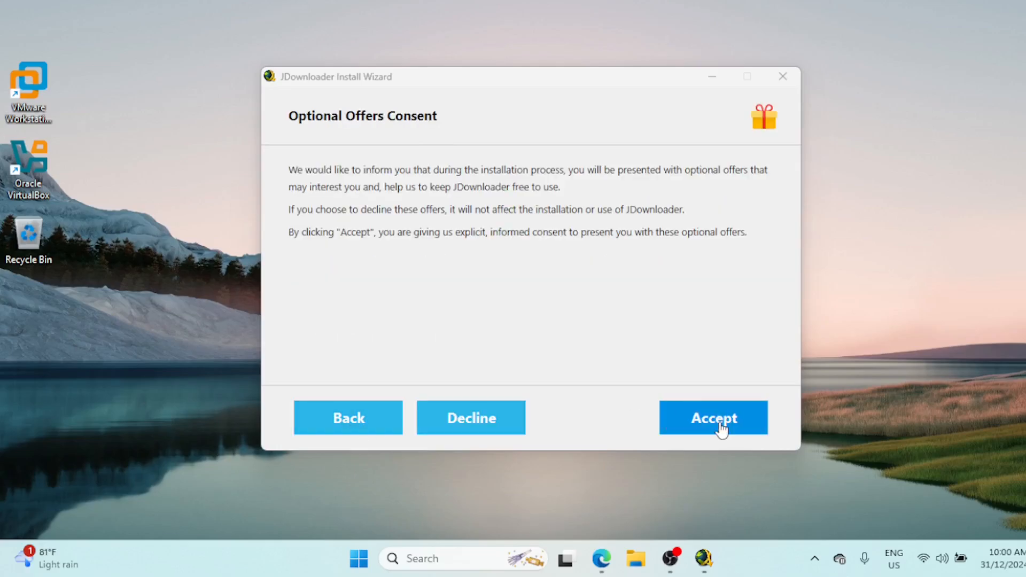
pyautogui.click(713, 418)
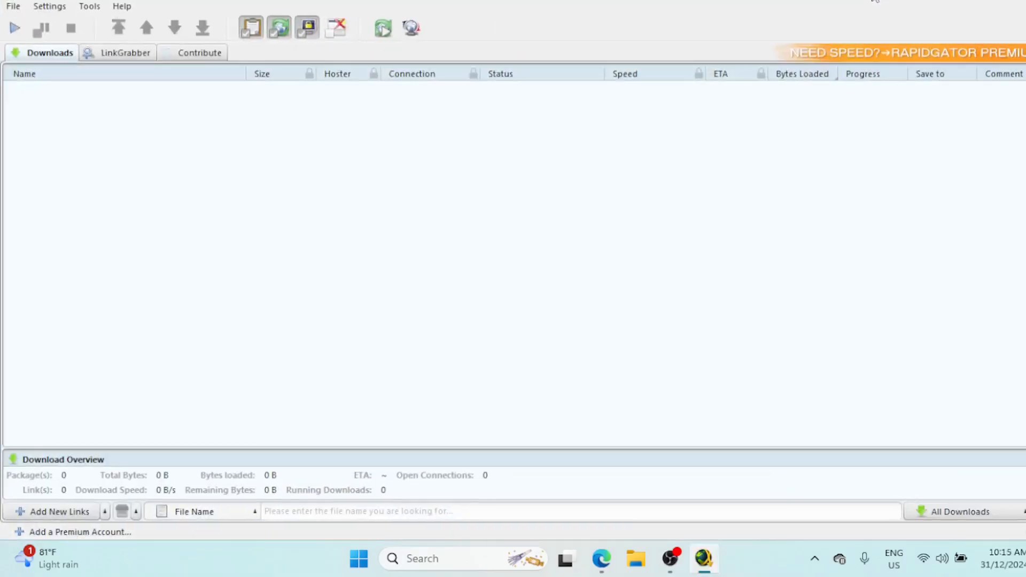
pyautogui.moveTo(546, 241)
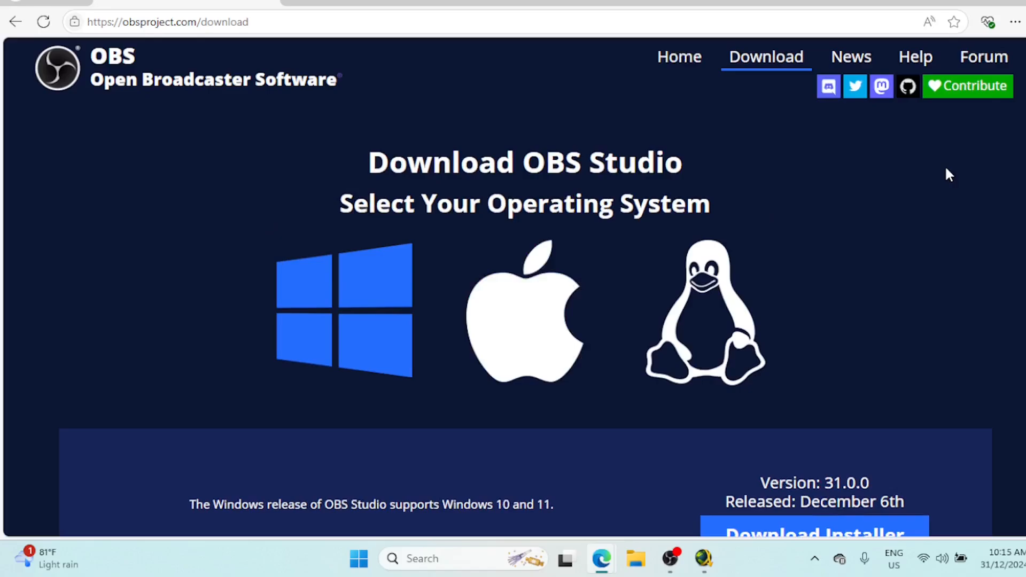
# - Scroll the OBS Studio download page to the Windows Download Installer button
pyautogui.scroll(-3)
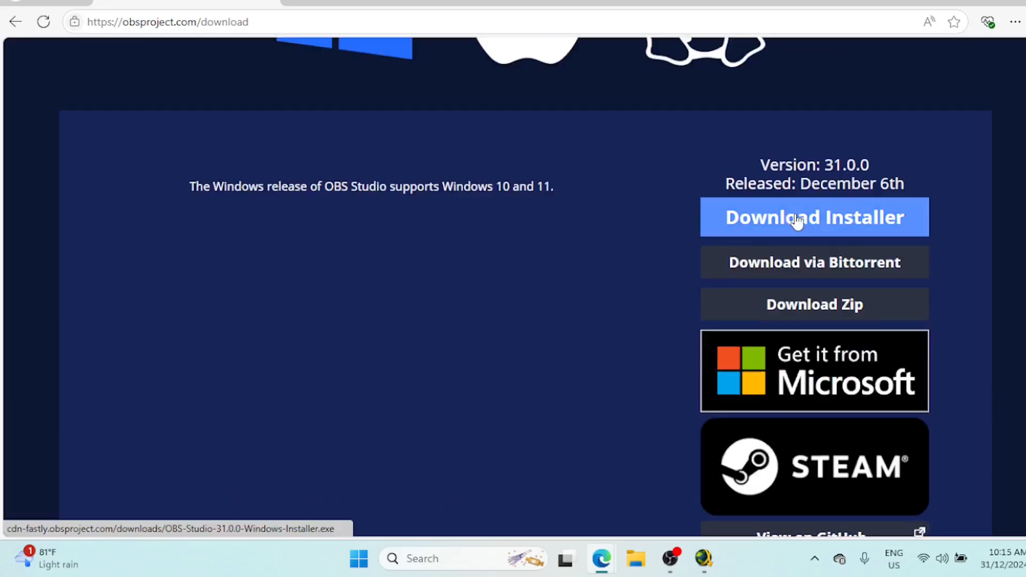
# - Add the OBS-Studio-31.0.0-Windows-Installer URL to JDownloader's LinkGrabber, dismissing the parsing tip
pyautogui.click(814, 218)
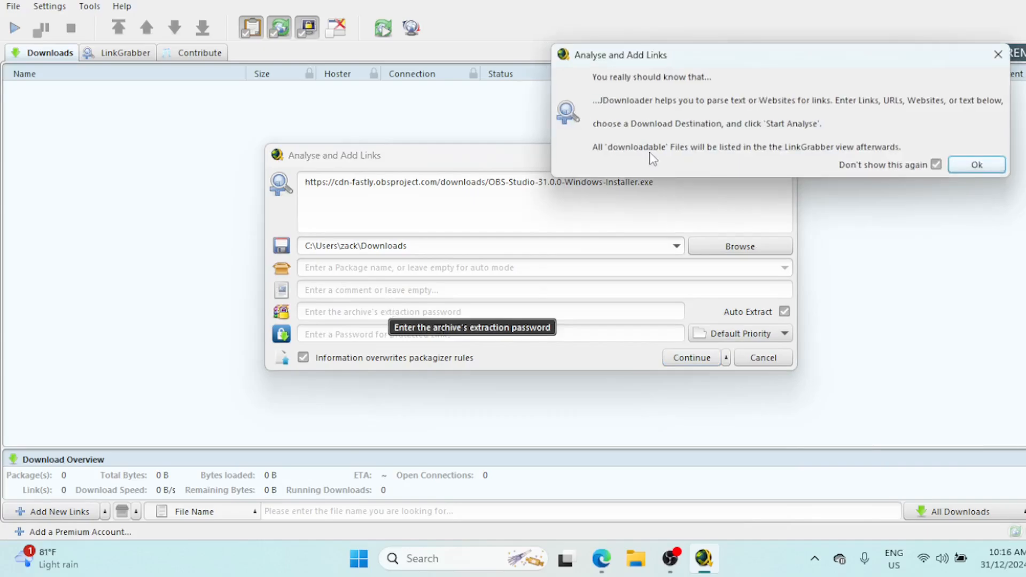
pyautogui.click(690, 357)
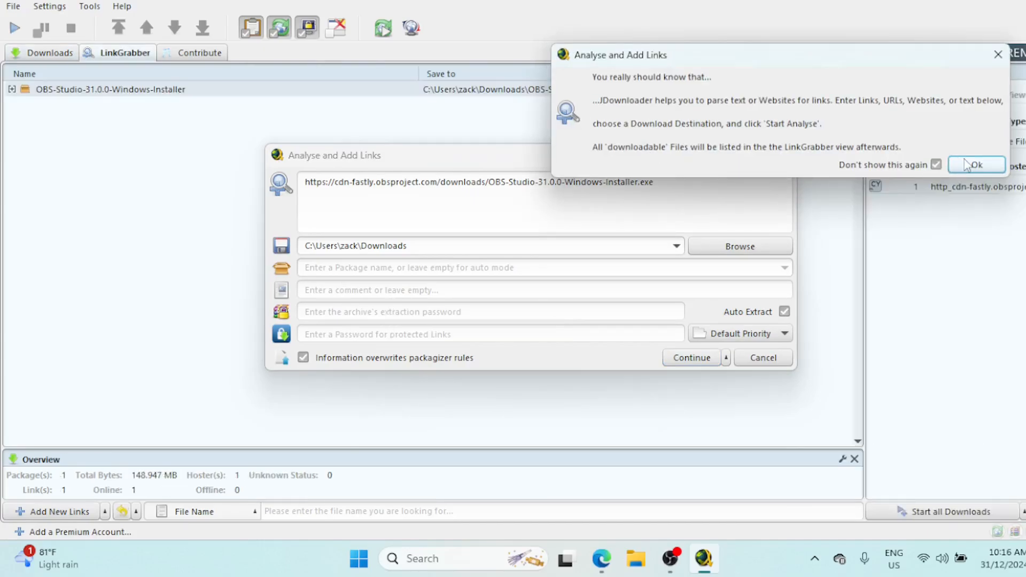
pyautogui.click(976, 165)
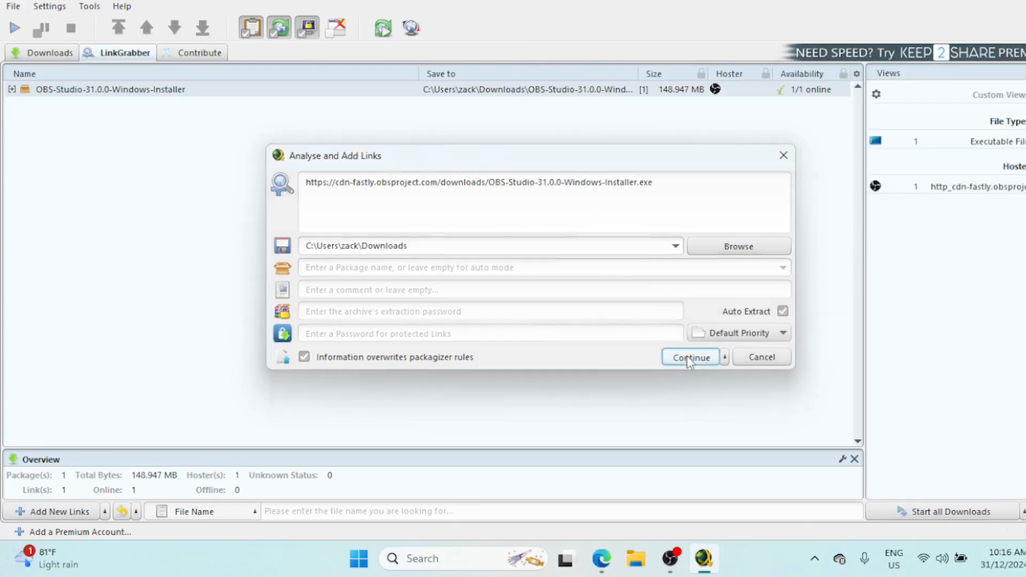
pyautogui.click(690, 357)
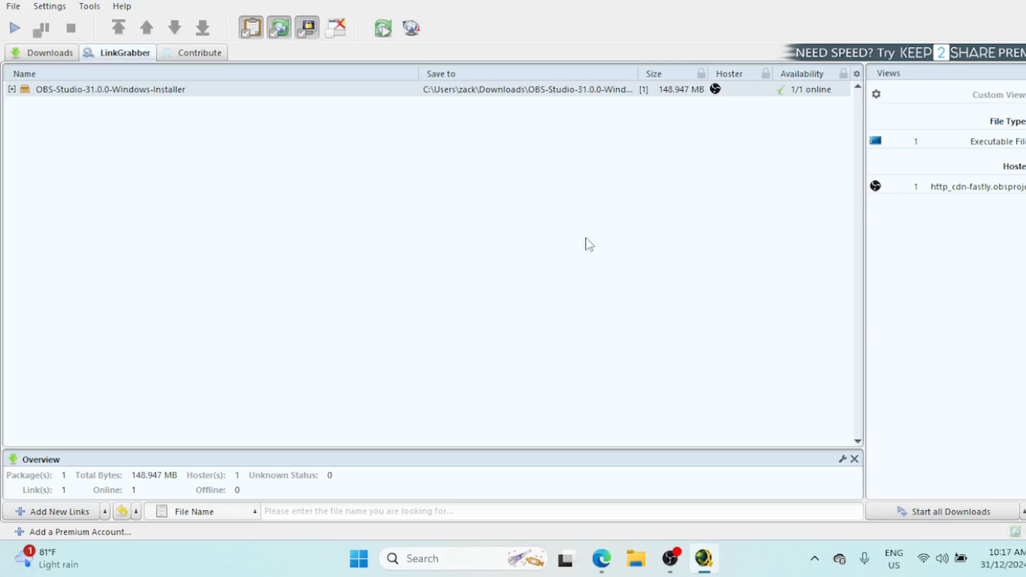
pyautogui.moveTo(377, 99)
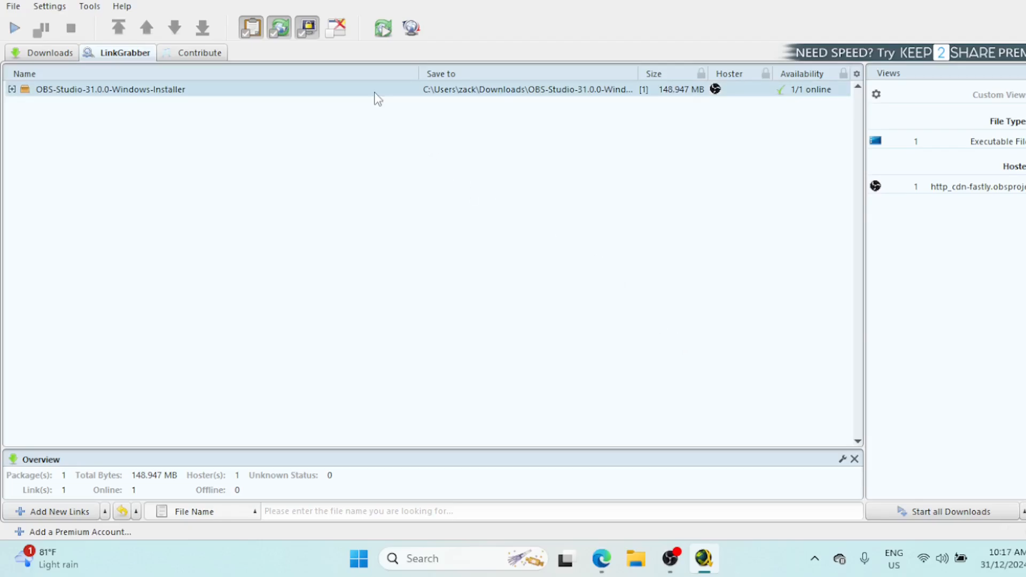
# - Start downloading the OBS installer package from LinkGrabber and return to the collected links view
pyautogui.rightClick(111, 88)
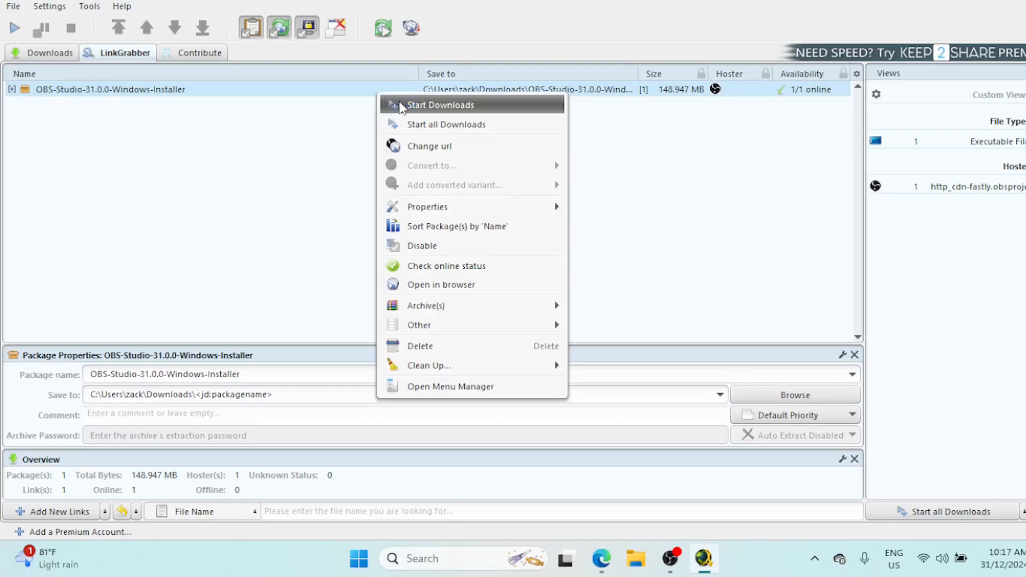
pyautogui.click(440, 105)
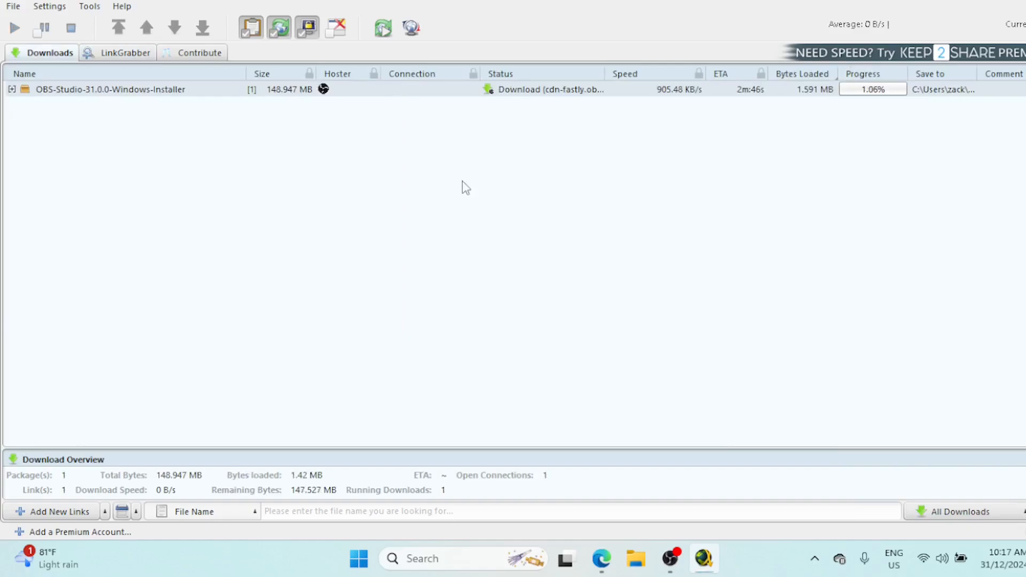
pyautogui.click(124, 52)
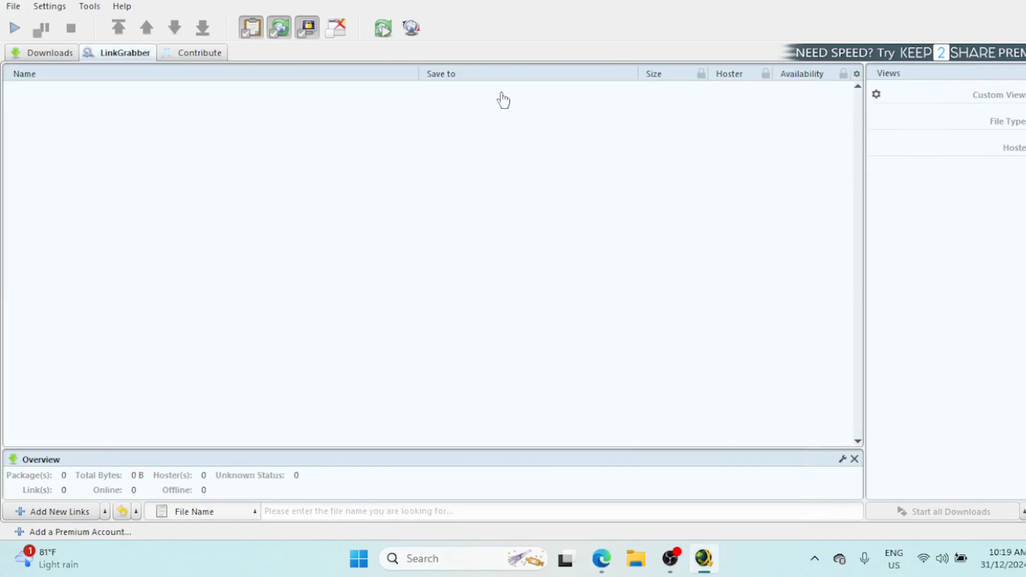
pyautogui.moveTo(142, 74)
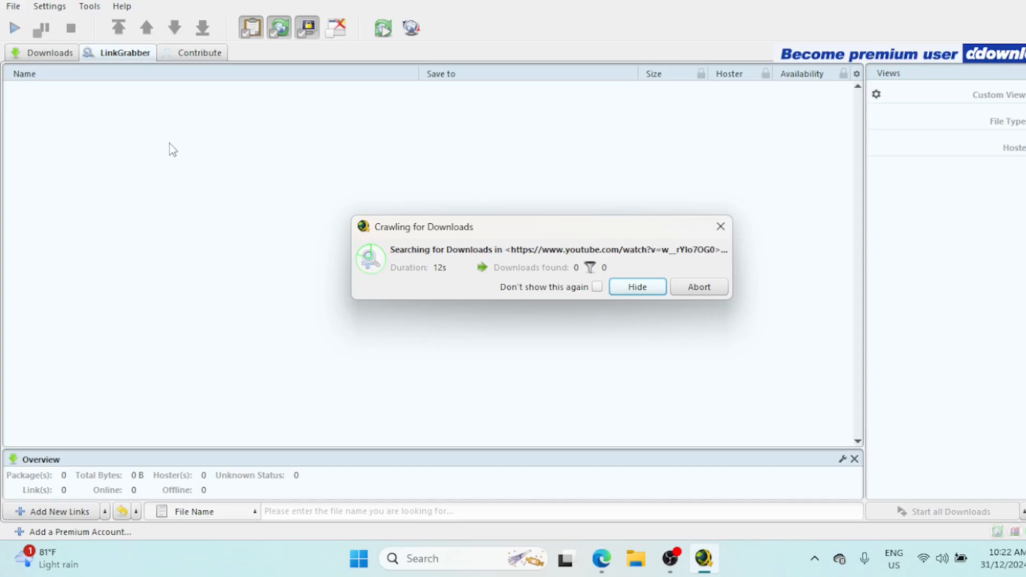
pyautogui.click(635, 287)
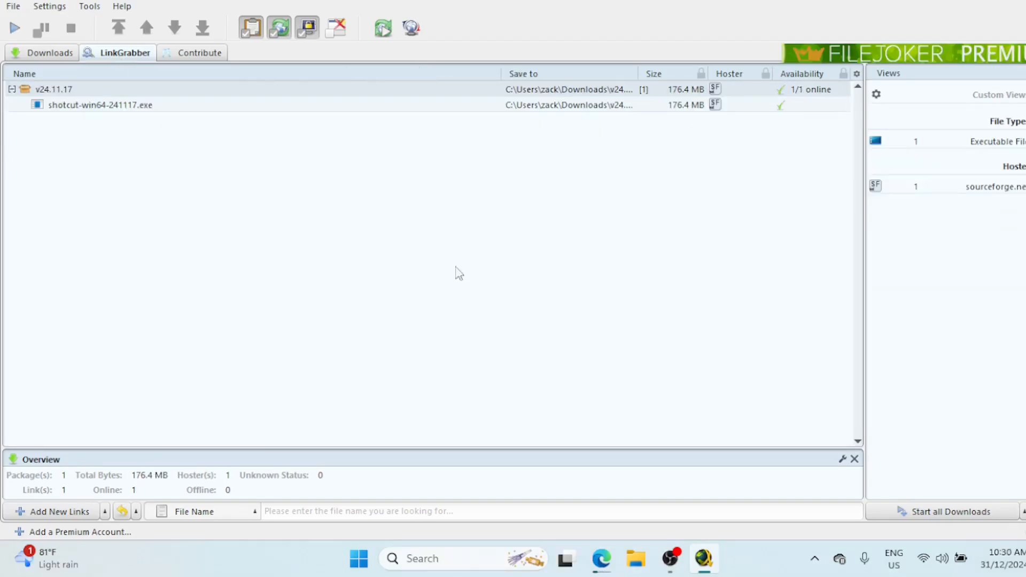
pyautogui.moveTo(622, 292)
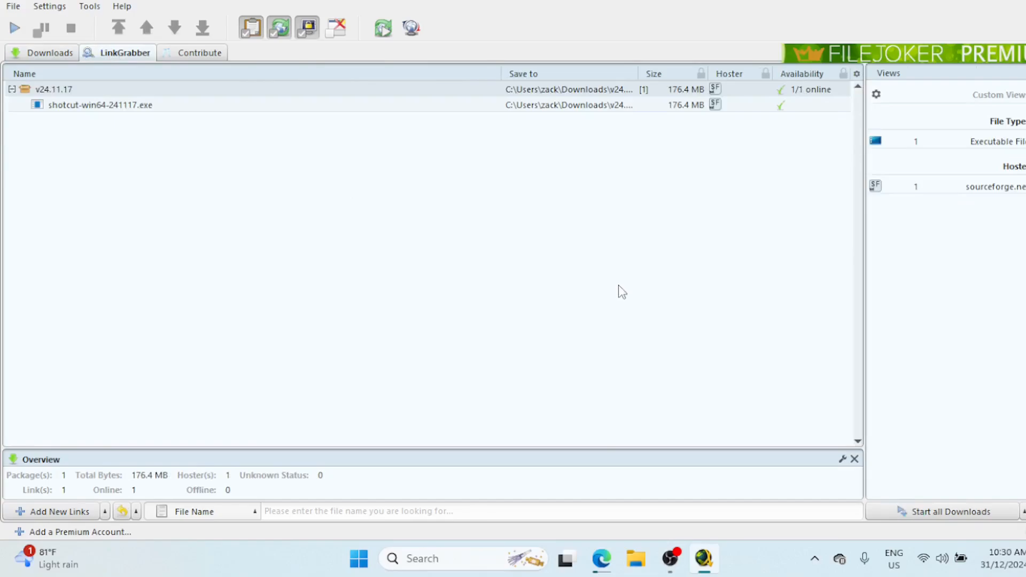
pyautogui.moveTo(609, 298)
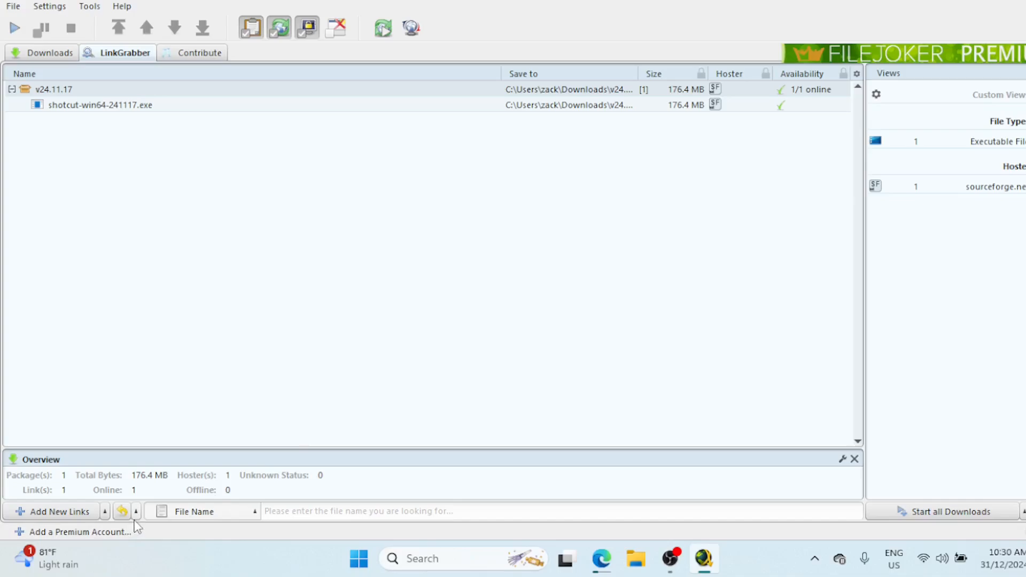
pyautogui.click(136, 511)
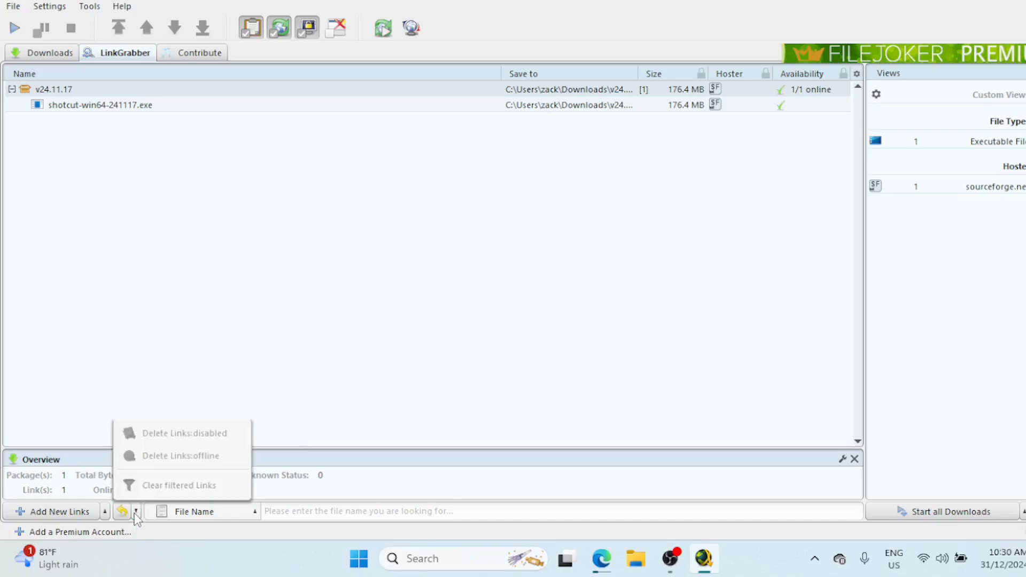
pyautogui.click(105, 517)
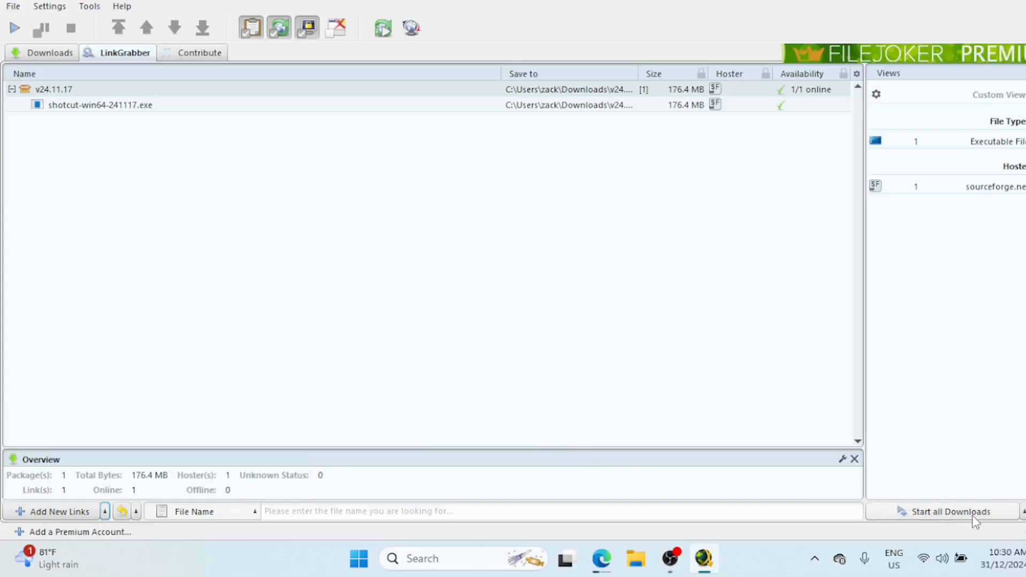
pyautogui.click(1021, 511)
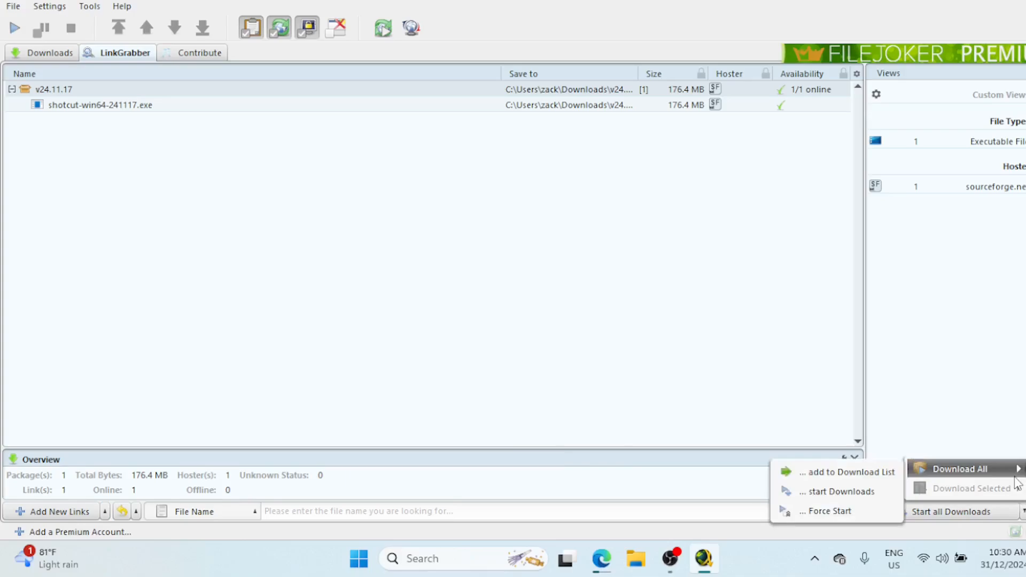
pyautogui.moveTo(1018, 484)
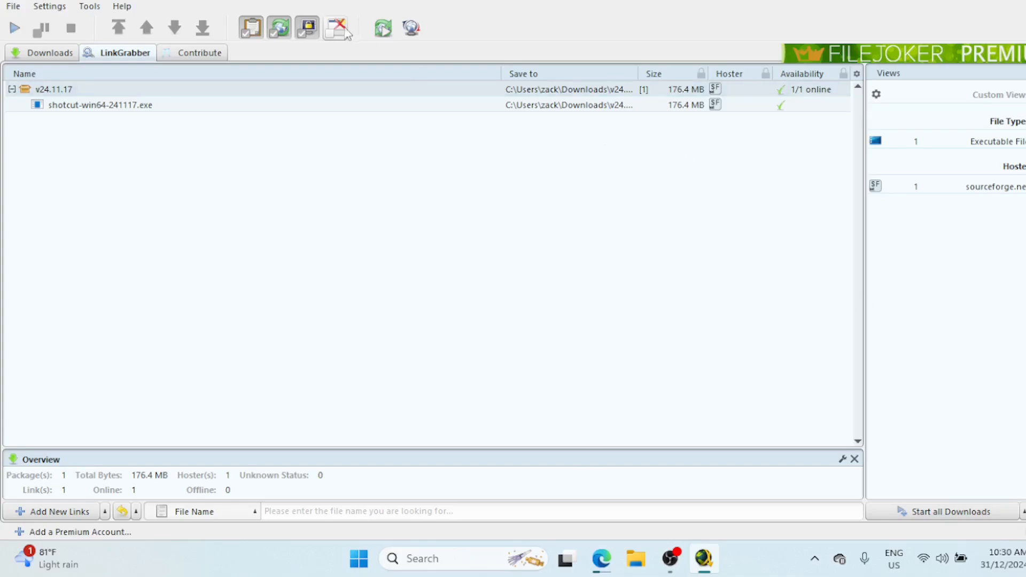
pyautogui.moveTo(138, 25)
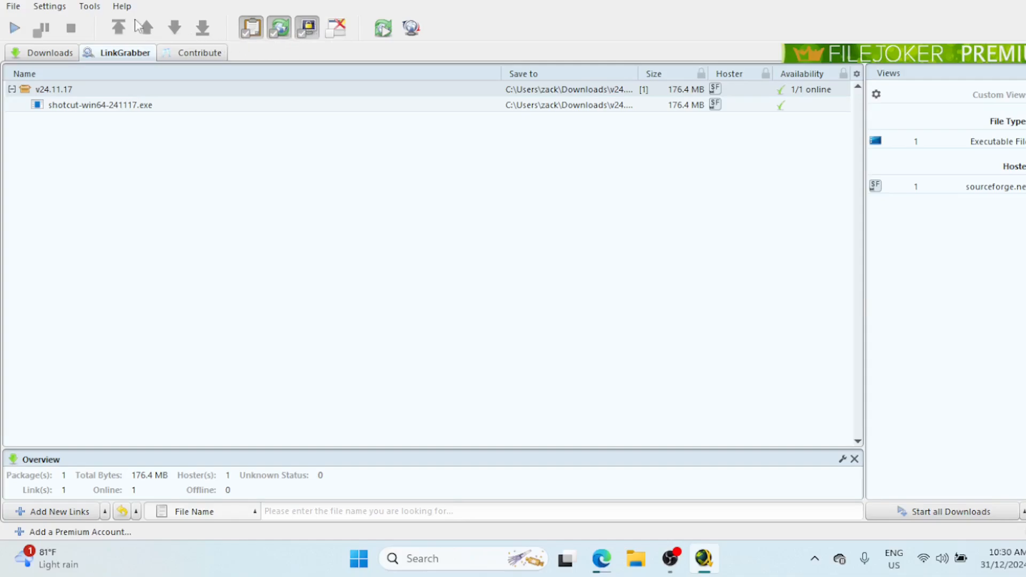
pyautogui.click(122, 6)
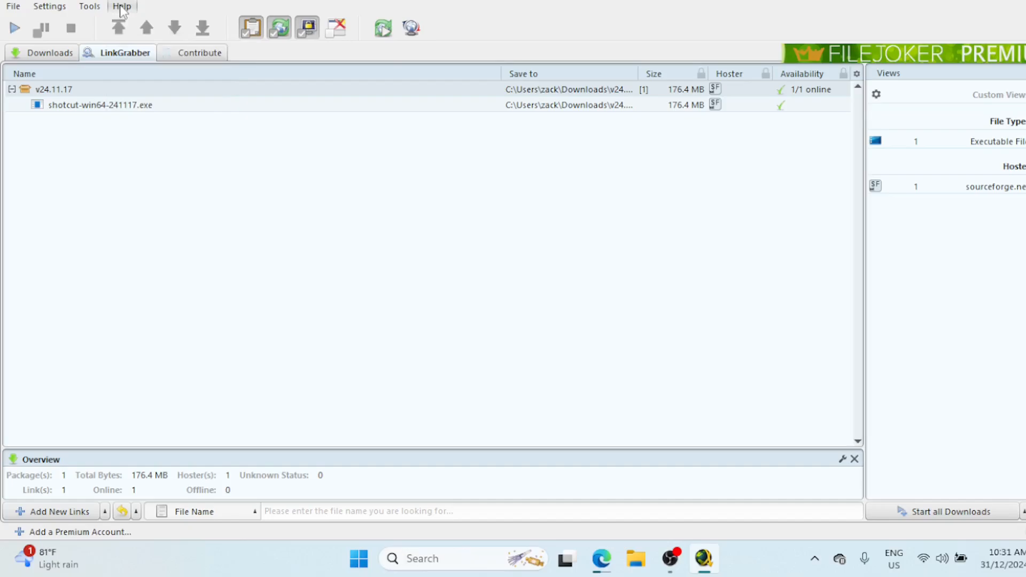
pyautogui.moveTo(122, 7)
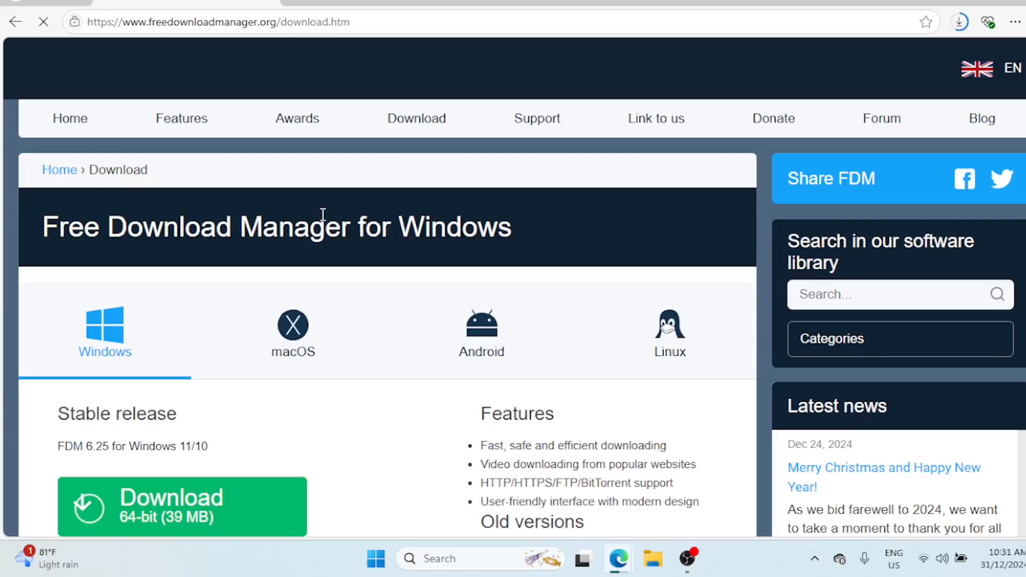
# - Scroll the freedownloadmanager.org page toward the 64-bit download button
pyautogui.scroll(-3)
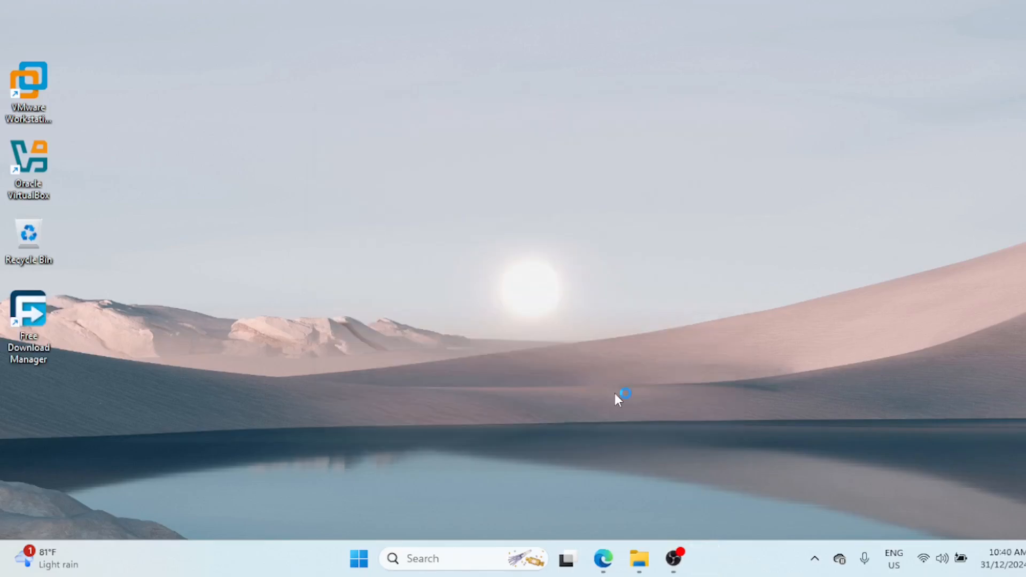
pyautogui.moveTo(258, 301)
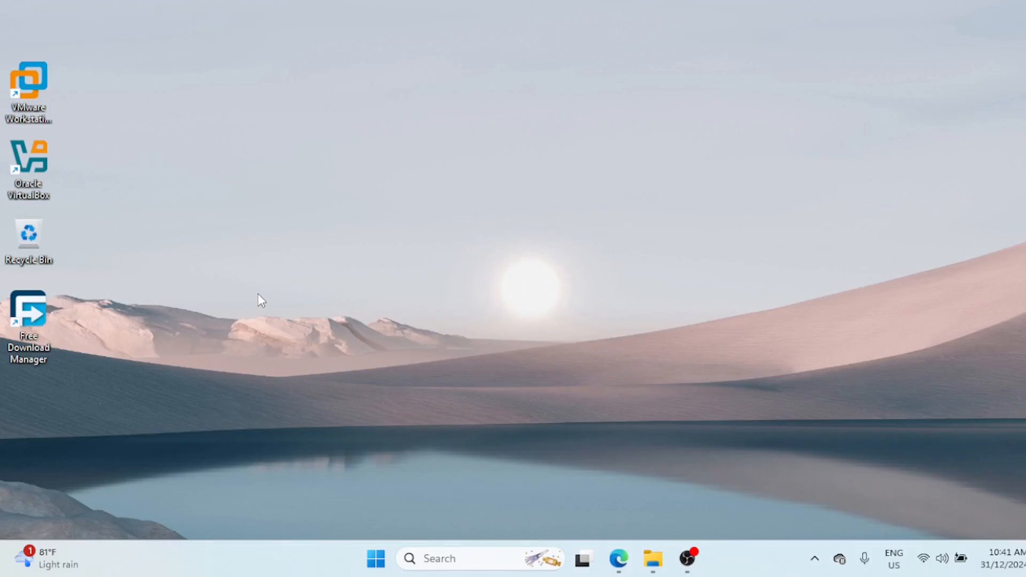
# - Launch Free Download Manager and start downloading the OBS installer URL into Downloads
pyautogui.doubleClick(28, 314)
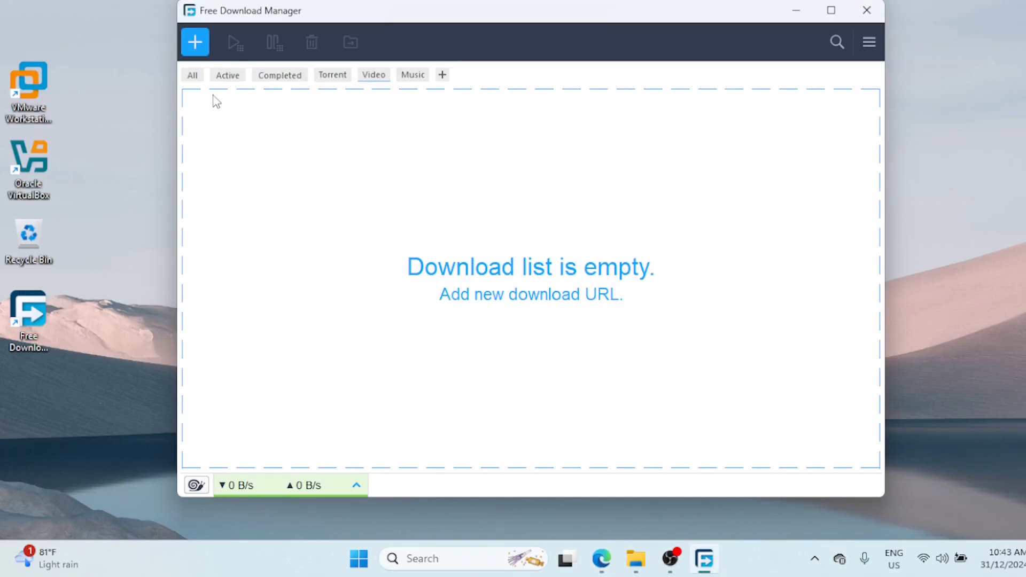
pyautogui.click(195, 41)
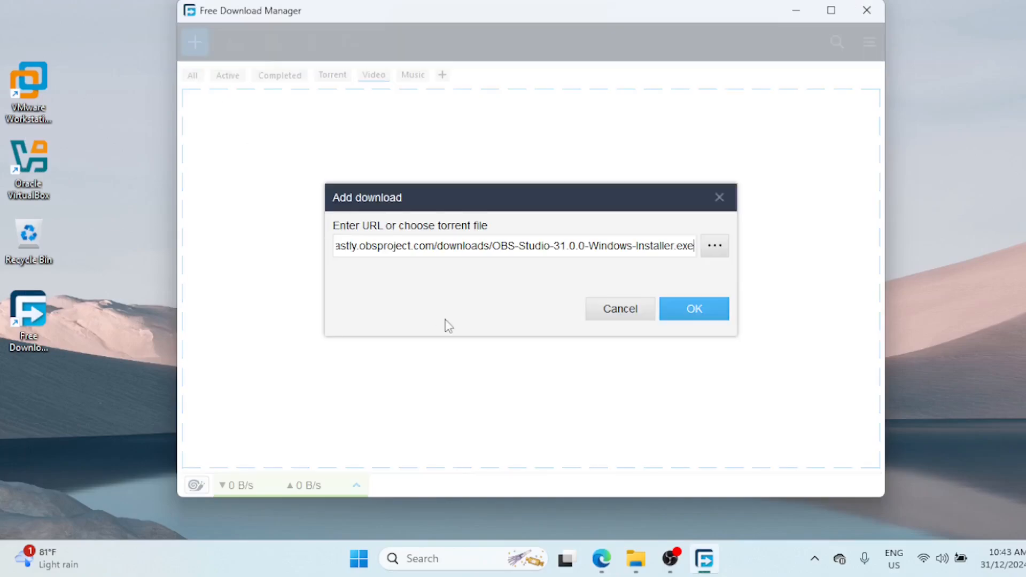
pyautogui.moveTo(692, 309)
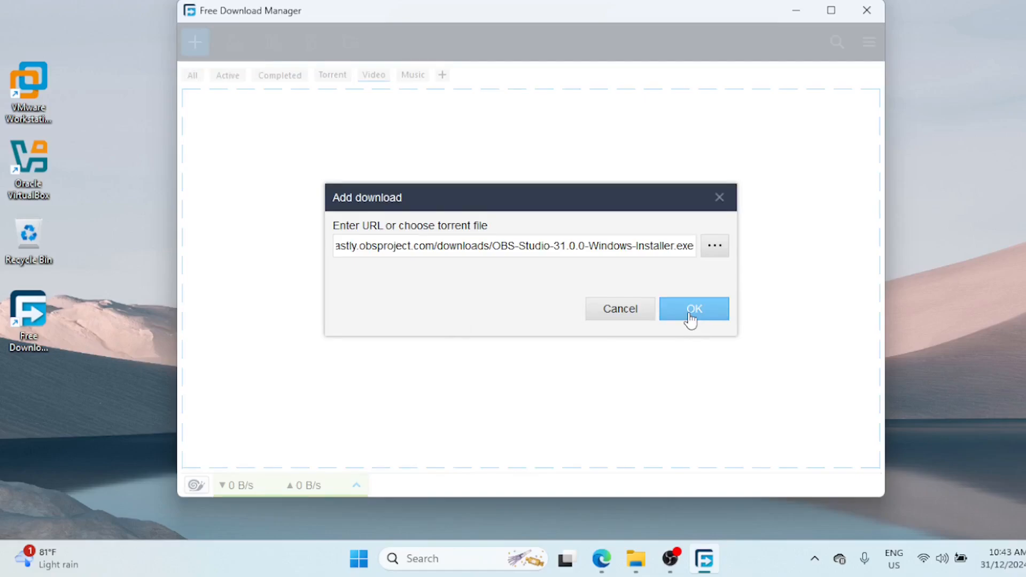
pyautogui.click(693, 308)
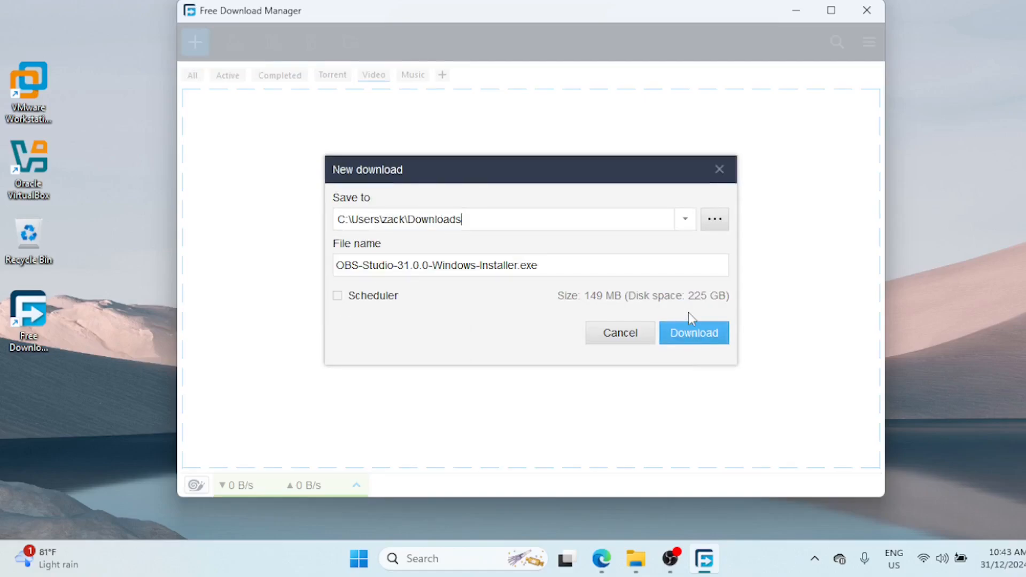
pyautogui.moveTo(424, 274)
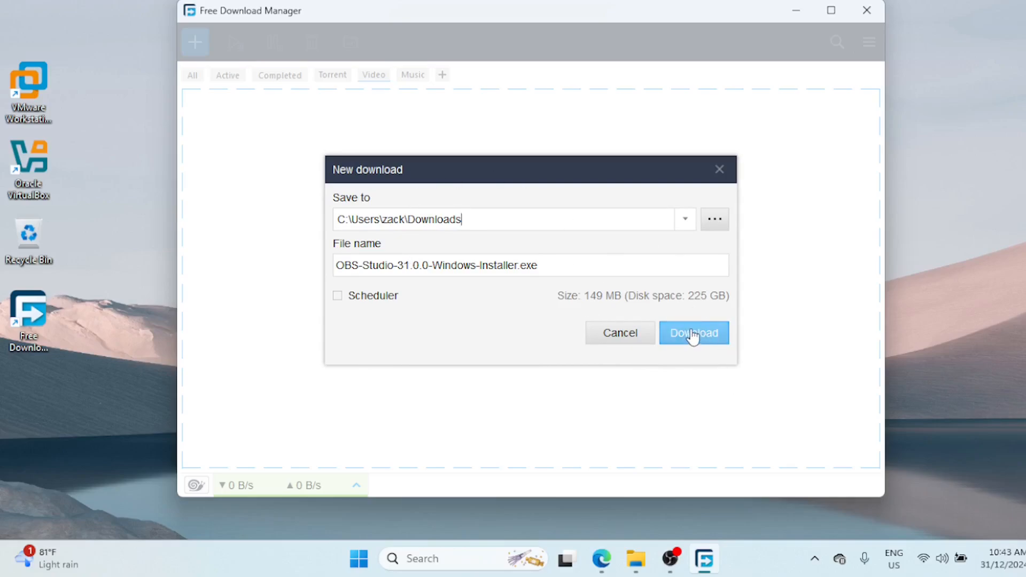
pyautogui.click(693, 333)
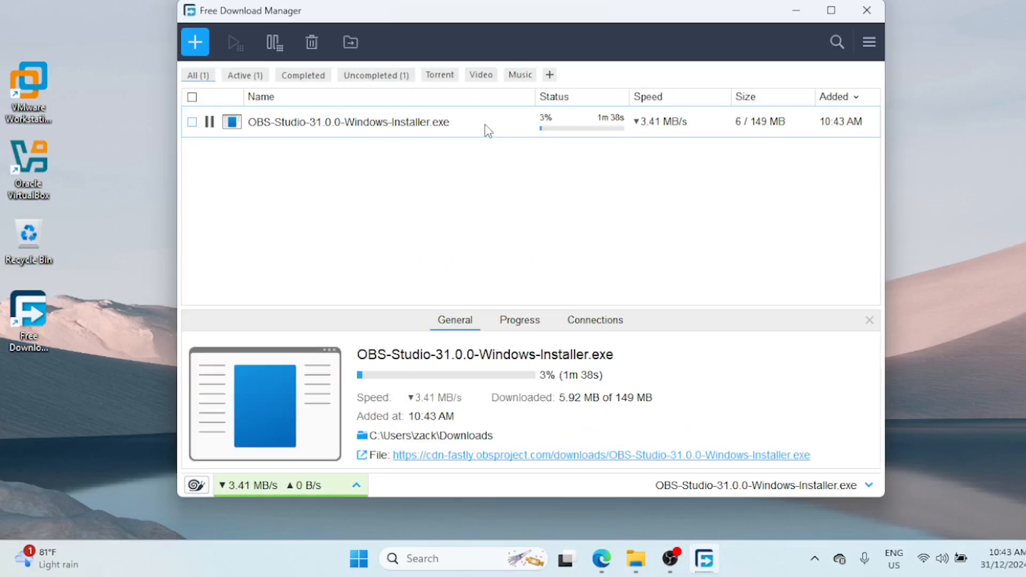
# - View the OBS download's actions, pause it at 30% and select it in the list
pyautogui.rightClick(348, 121)
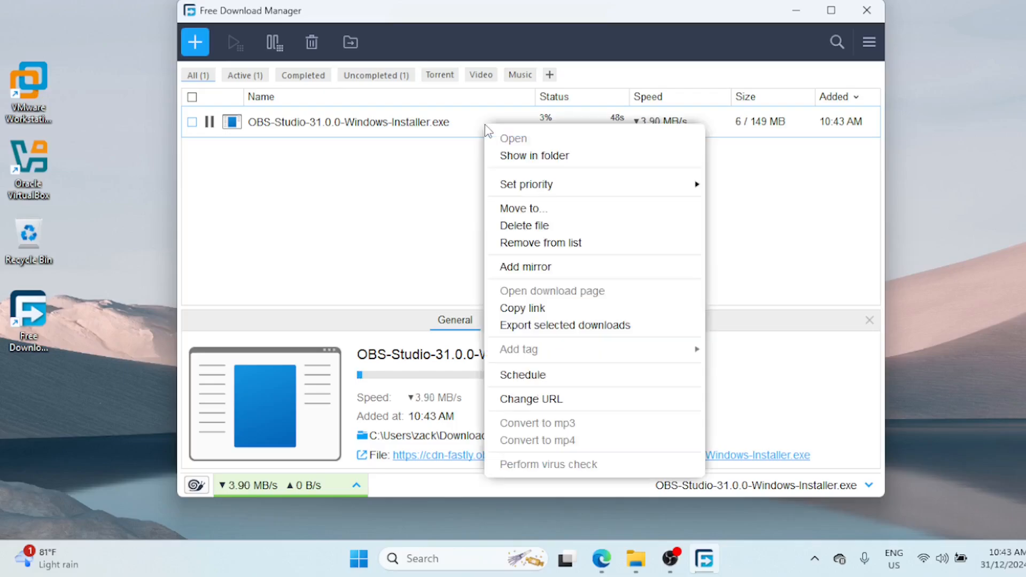
pyautogui.moveTo(521, 161)
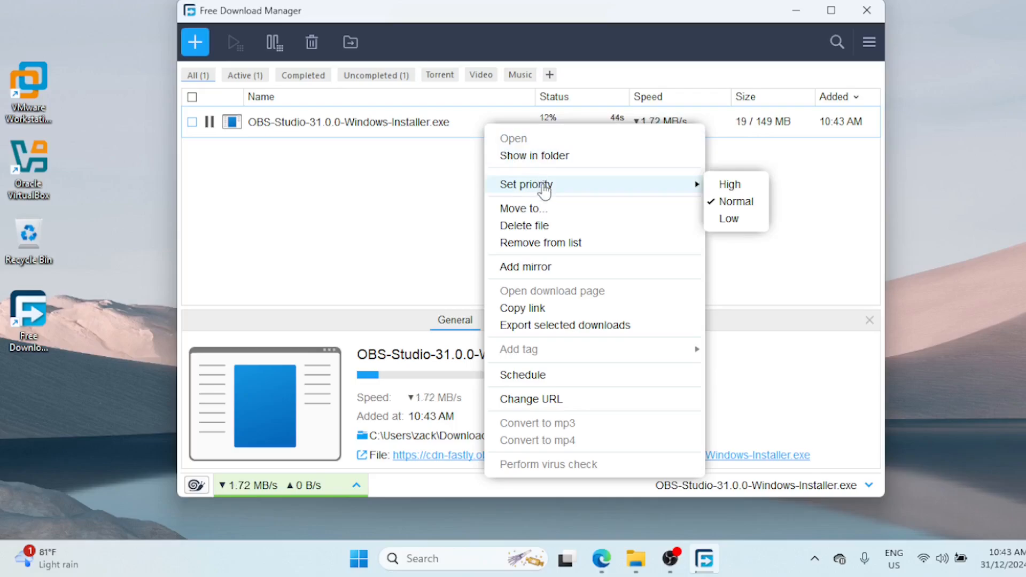
pyautogui.moveTo(608, 374)
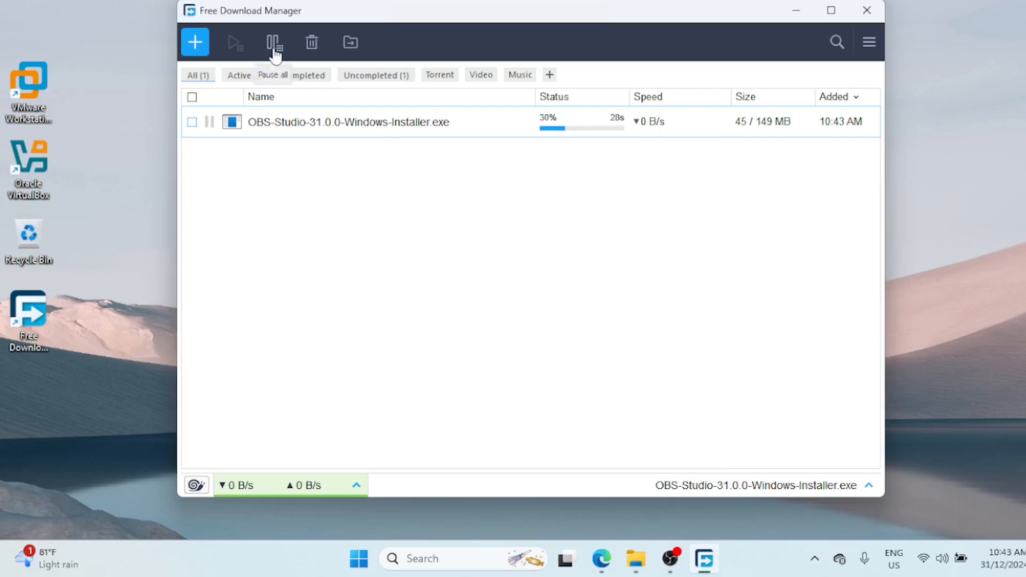
pyautogui.moveTo(274, 74)
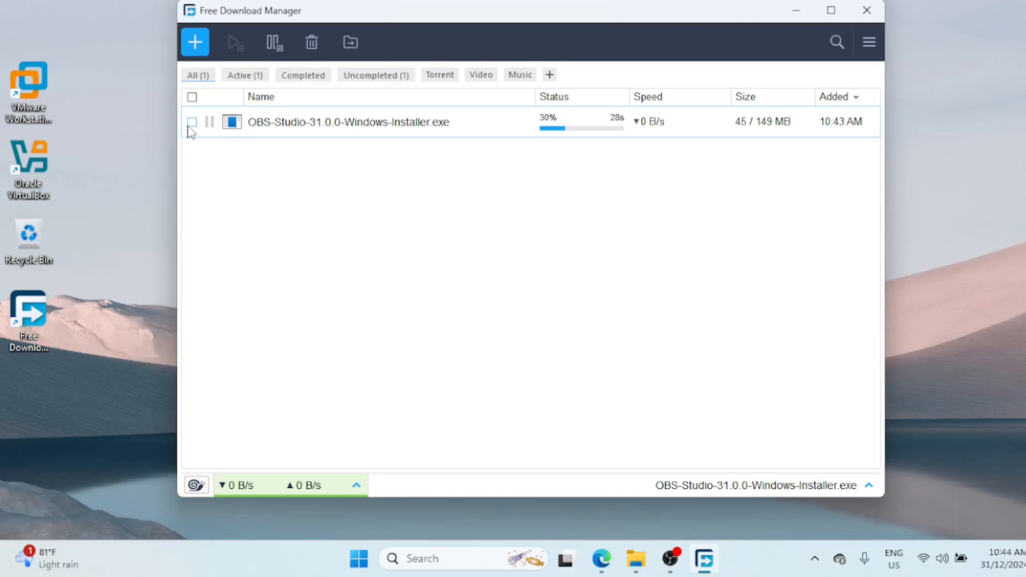
pyautogui.click(192, 97)
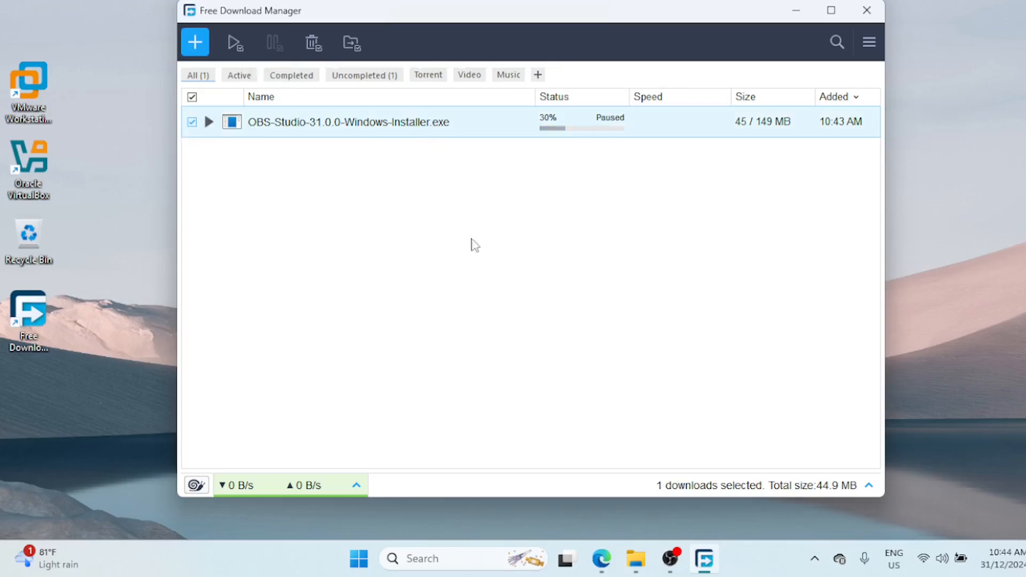
# - Add the Free Download Manager extension to Edge from its Chrome Web Store page
pyautogui.click(600, 558)
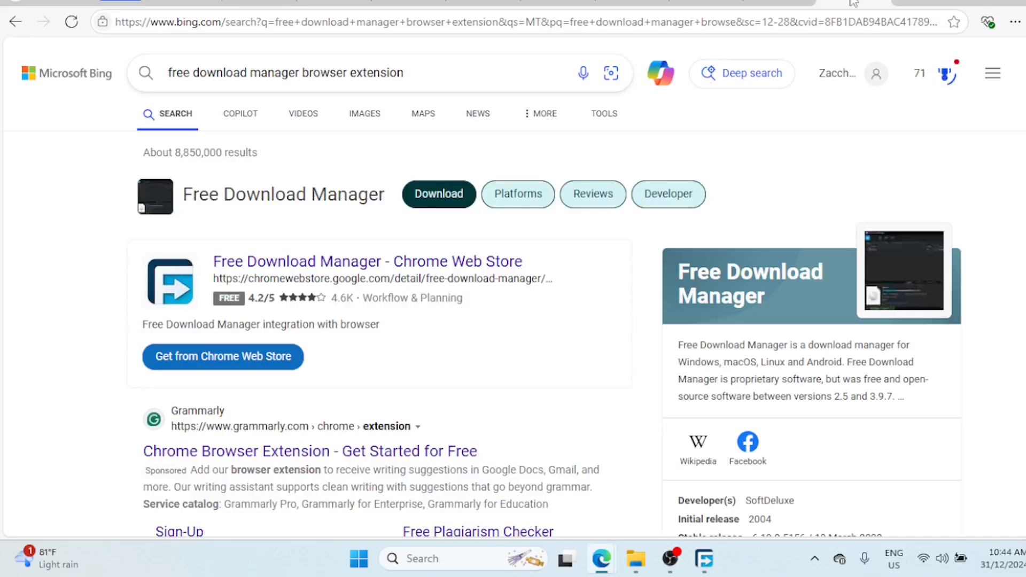
pyautogui.rightClick(851, 3)
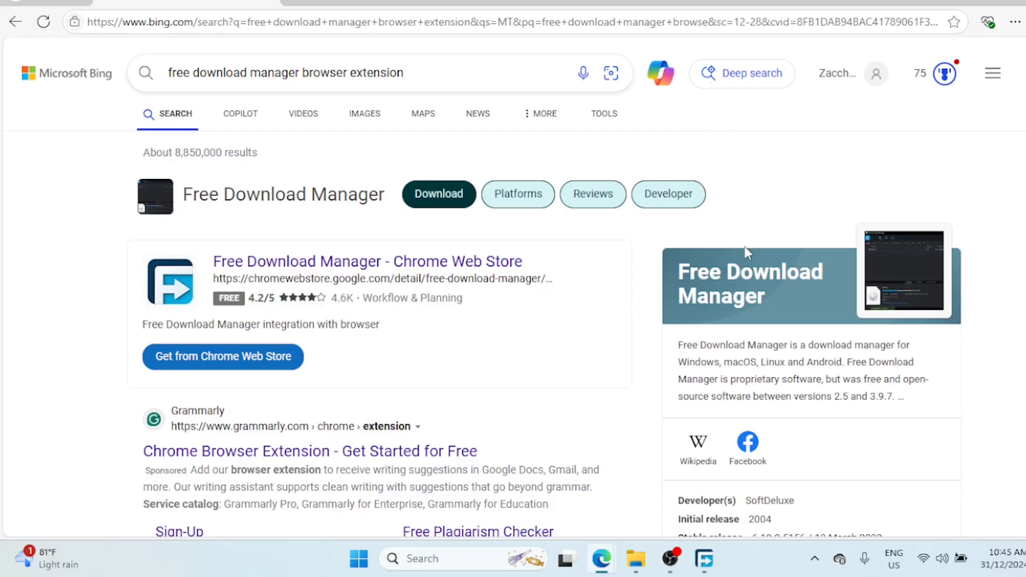
pyautogui.moveTo(243, 367)
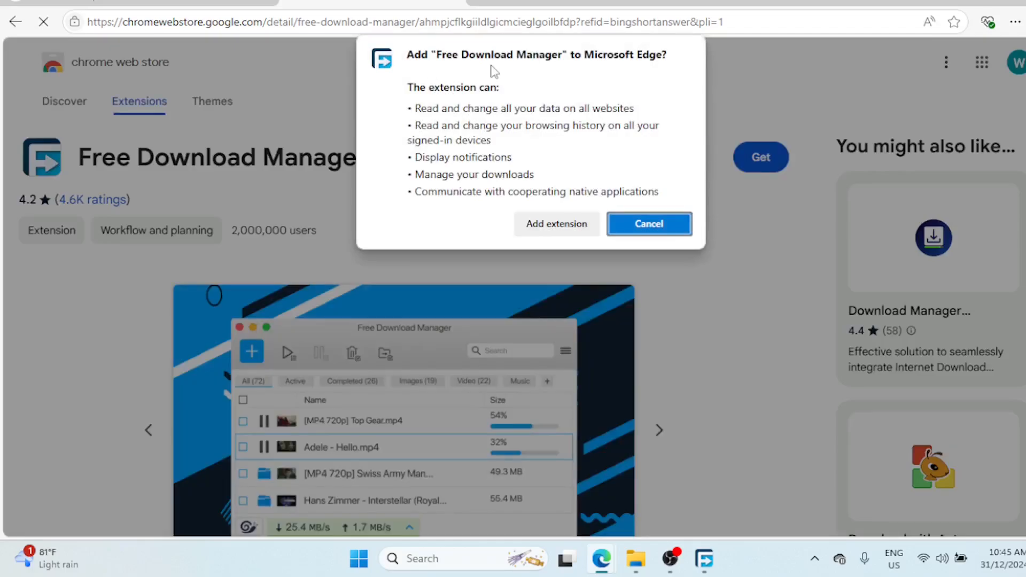
pyautogui.moveTo(585, 68)
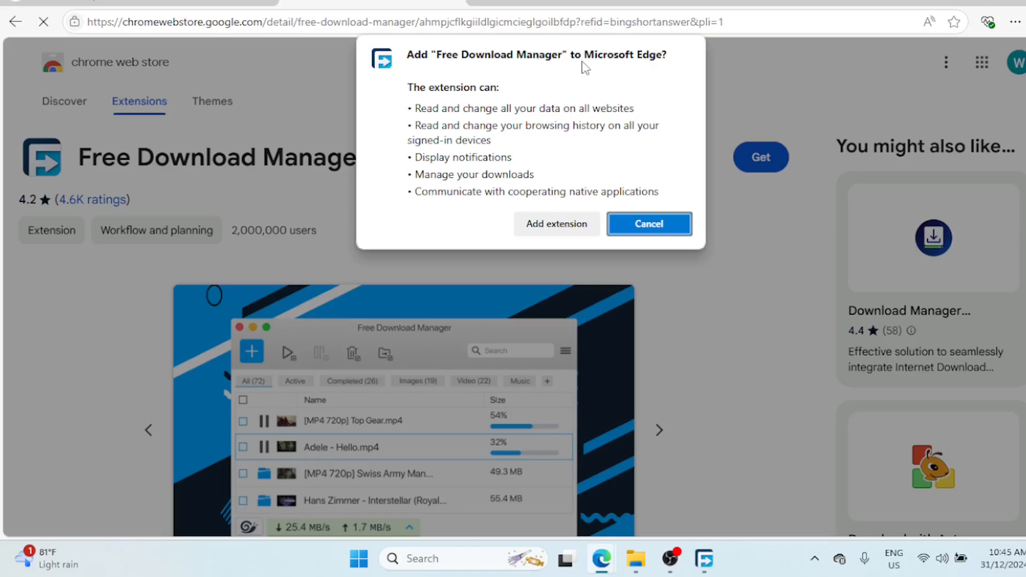
pyautogui.moveTo(583, 136)
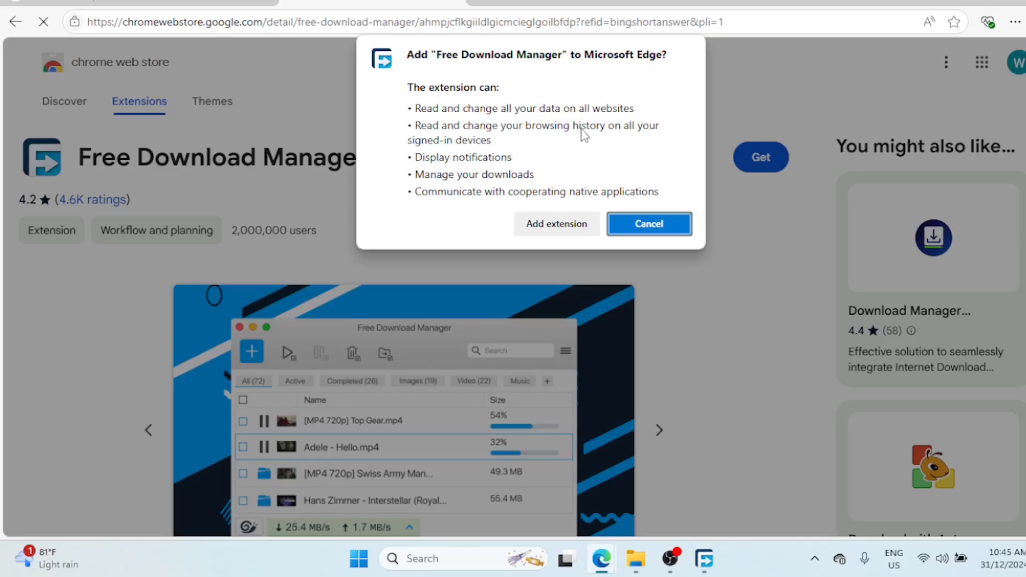
pyautogui.moveTo(646, 134)
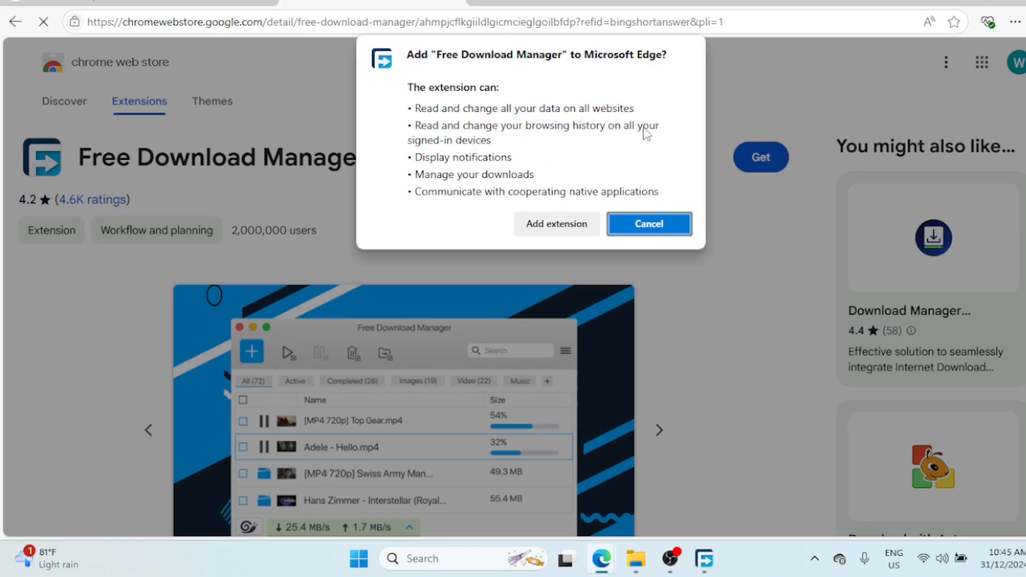
pyautogui.moveTo(556, 223)
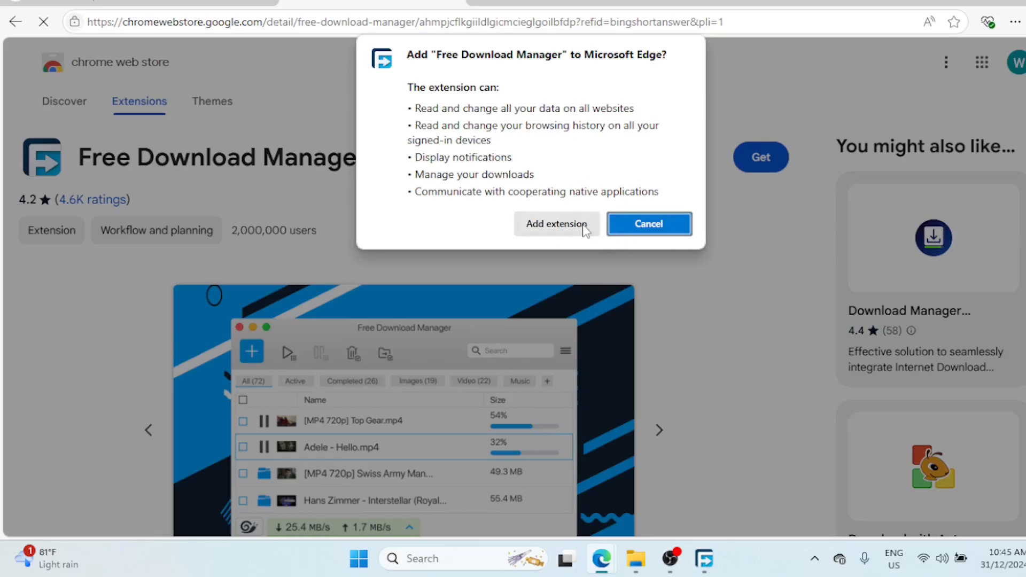
pyautogui.click(556, 223)
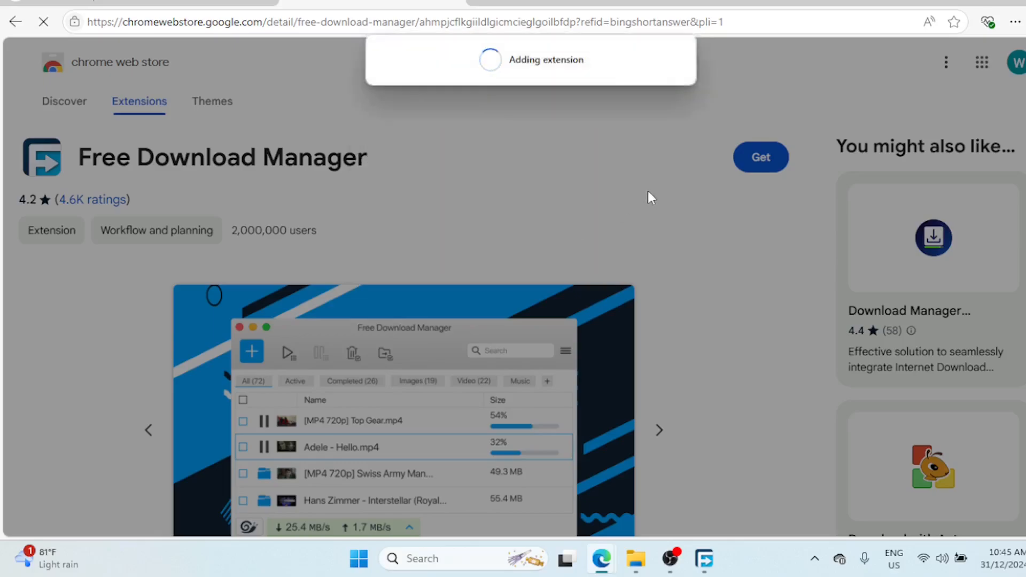